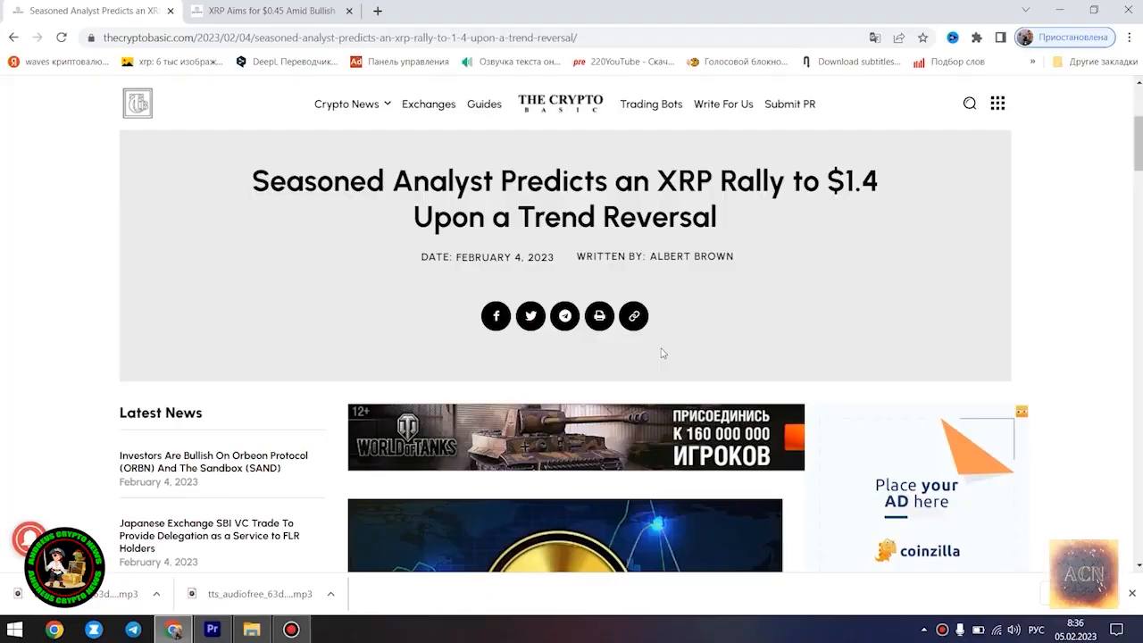
{"action": "mouse_move", "coordinate": [731, 216]}
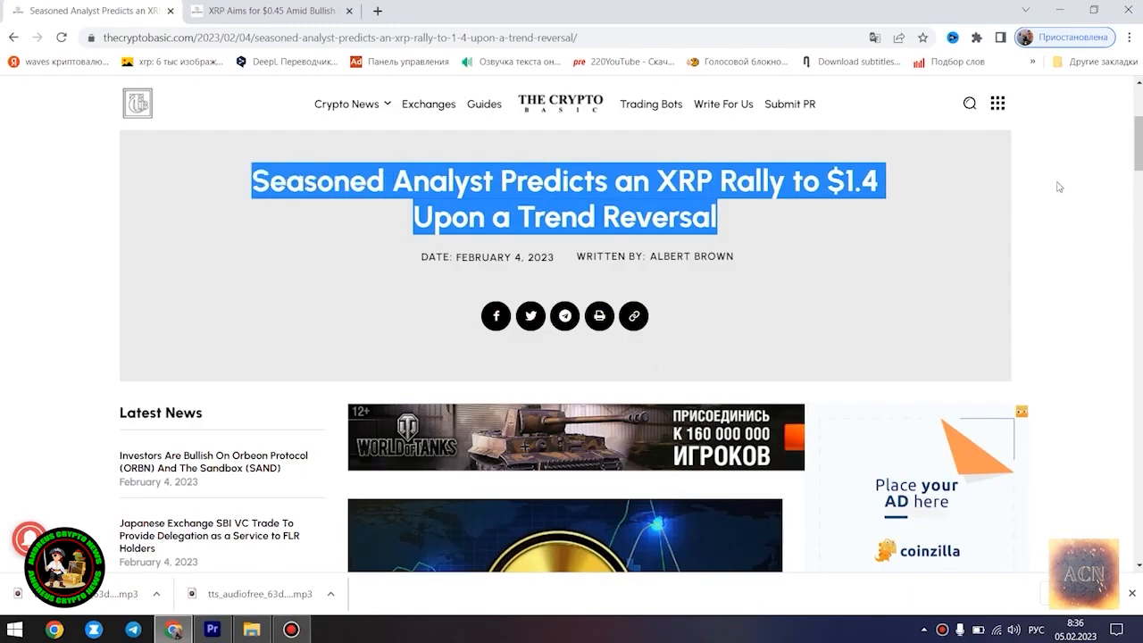
Step: Read the XRP rally article from its headline down past the embedded tweet
{"action": "scroll", "scroll_direction": "down", "scroll_amount": 3}
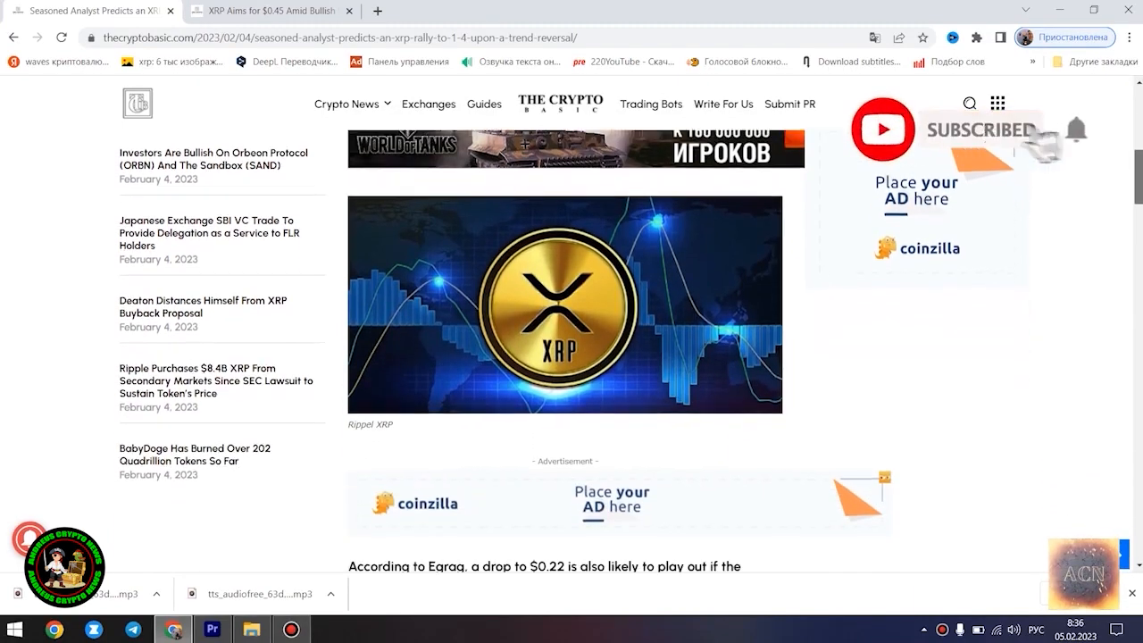
{"action": "scroll", "scroll_direction": "down", "scroll_amount": 3}
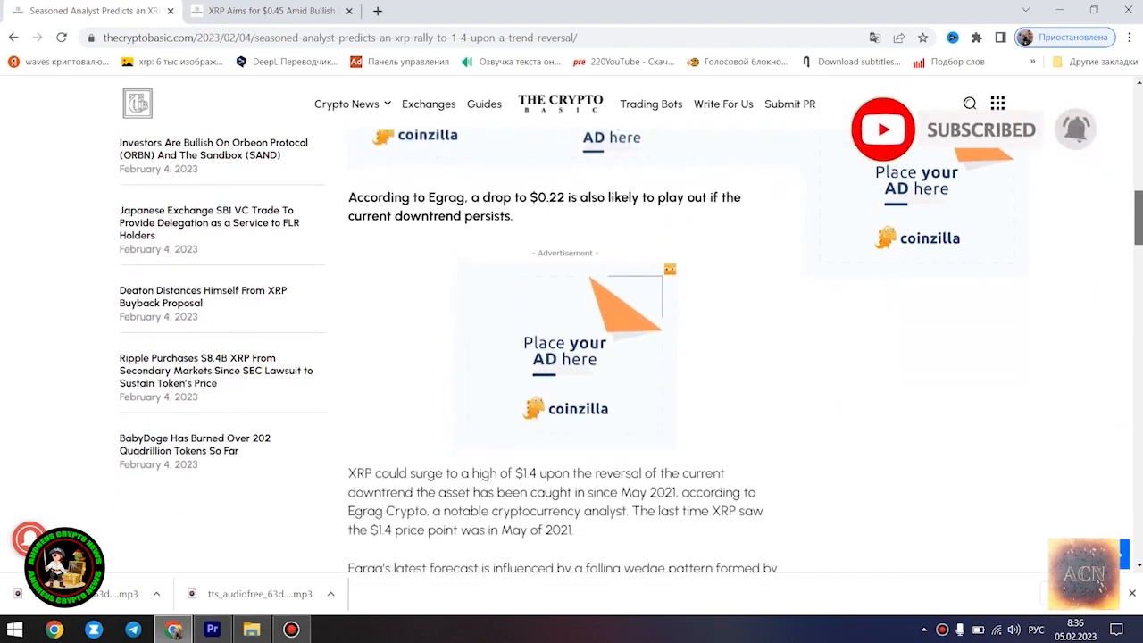
{"action": "scroll", "scroll_direction": "down", "scroll_amount": 3}
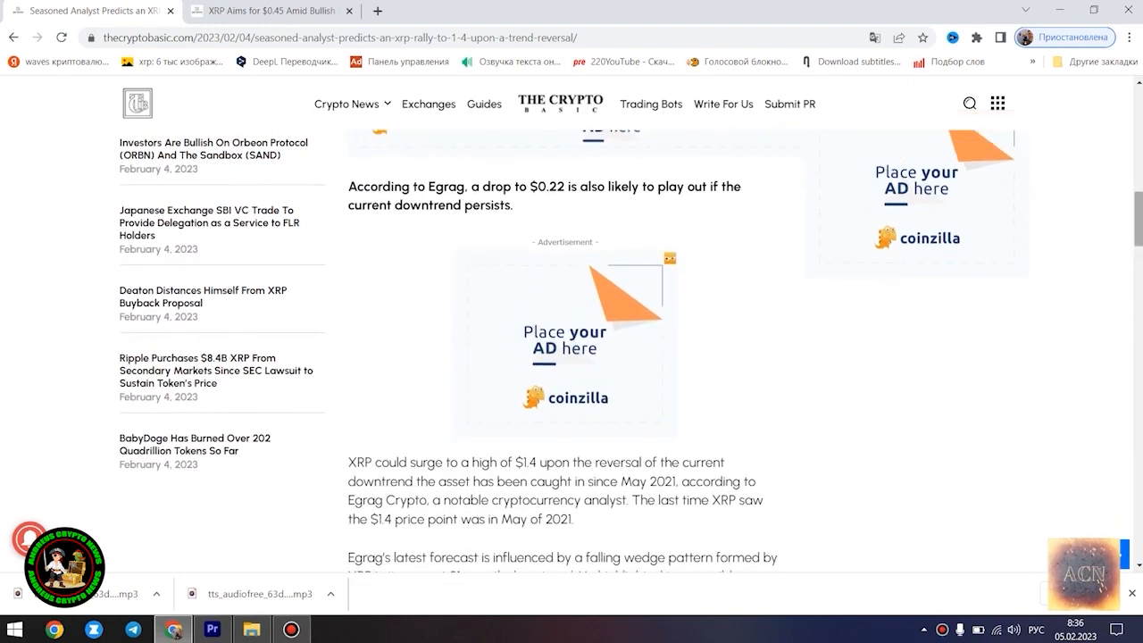
{"action": "scroll", "scroll_direction": "down", "scroll_amount": 3}
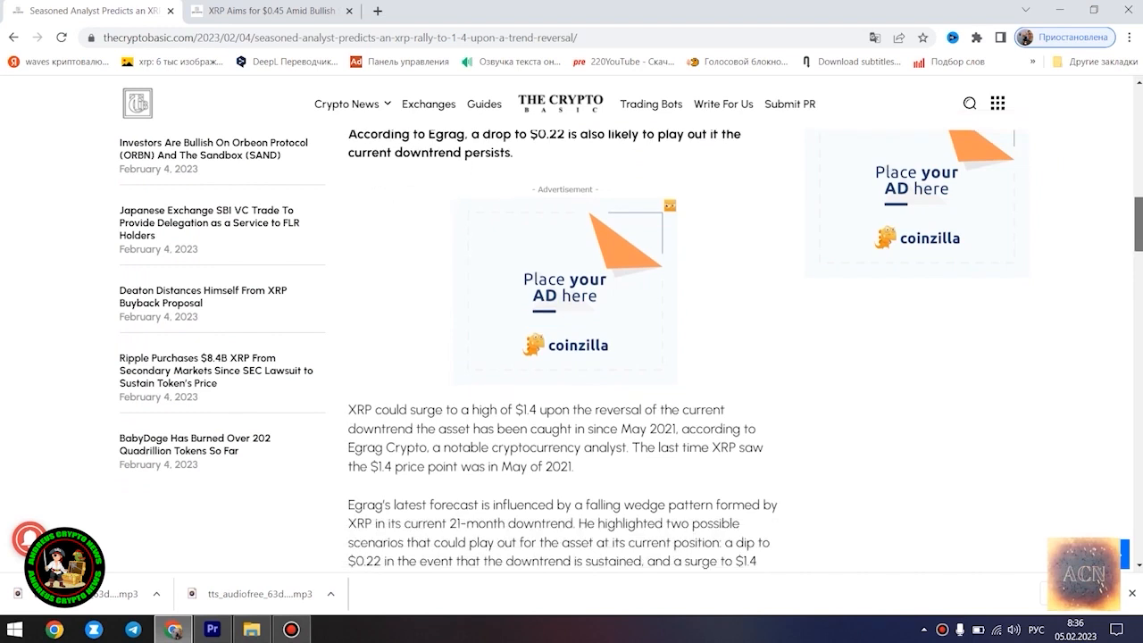
{"action": "scroll", "scroll_direction": "down", "scroll_amount": 3}
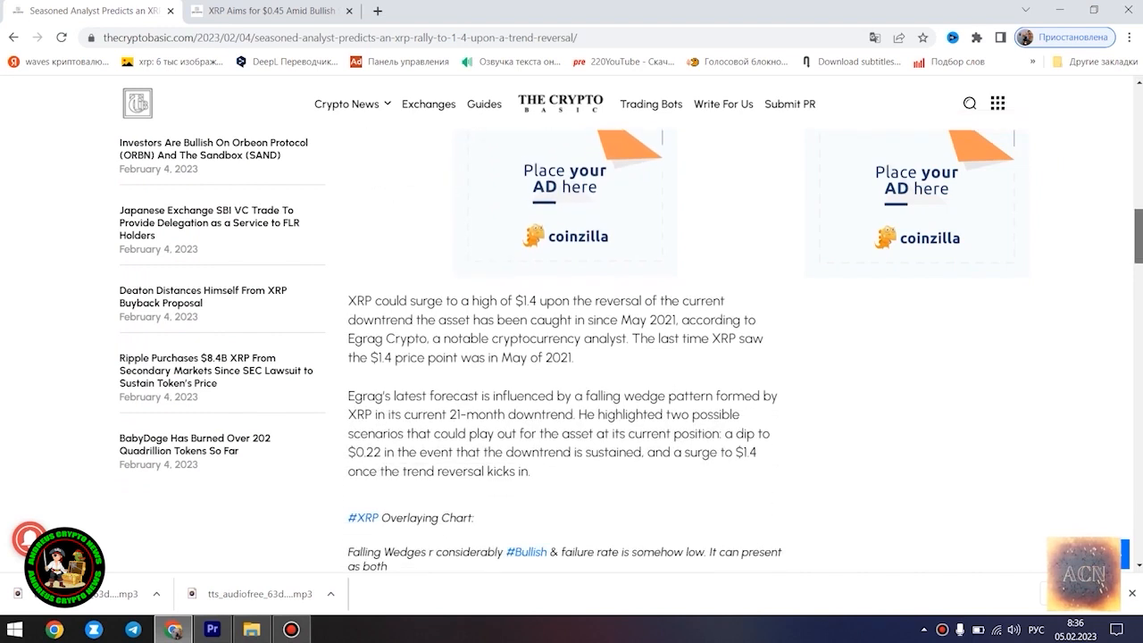
{"action": "scroll", "scroll_direction": "down", "scroll_amount": 3}
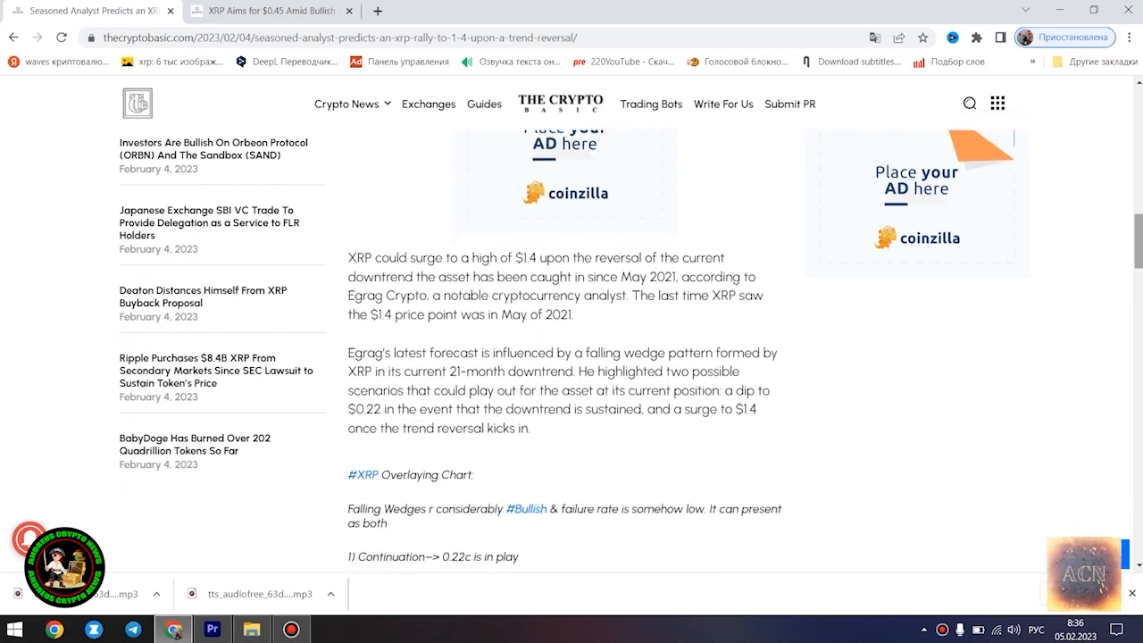
{"action": "scroll", "scroll_direction": "down", "scroll_amount": 3}
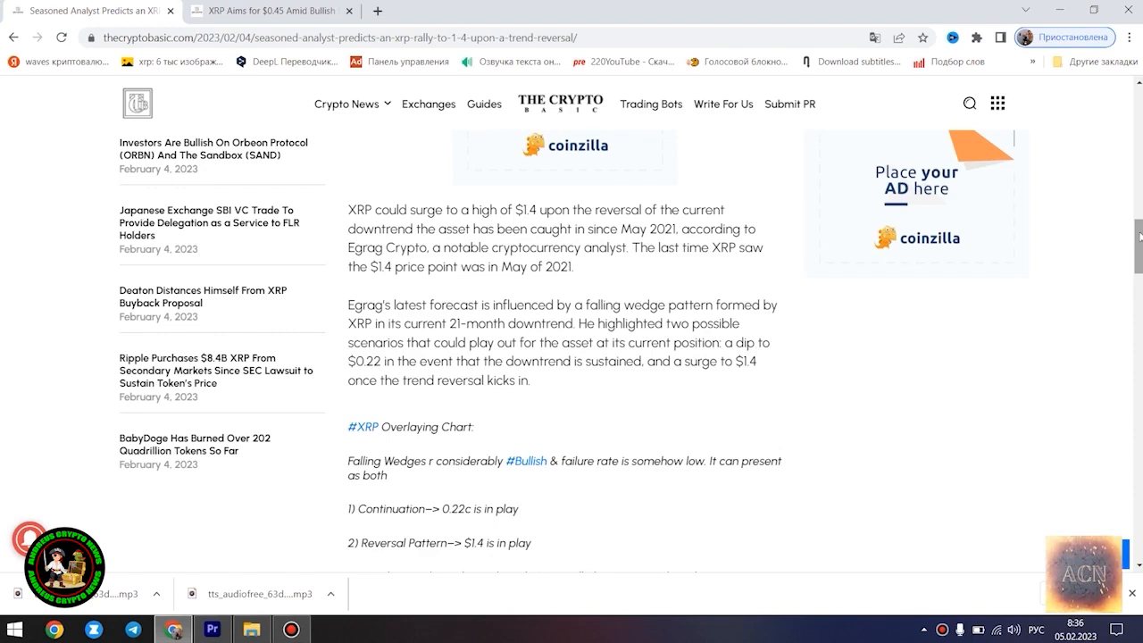
Step: Continue down through the falling wedge explanation and Egrag's $1.4 view to the $0.786 resistance paragraph
{"action": "scroll", "scroll_direction": "down", "scroll_amount": 3}
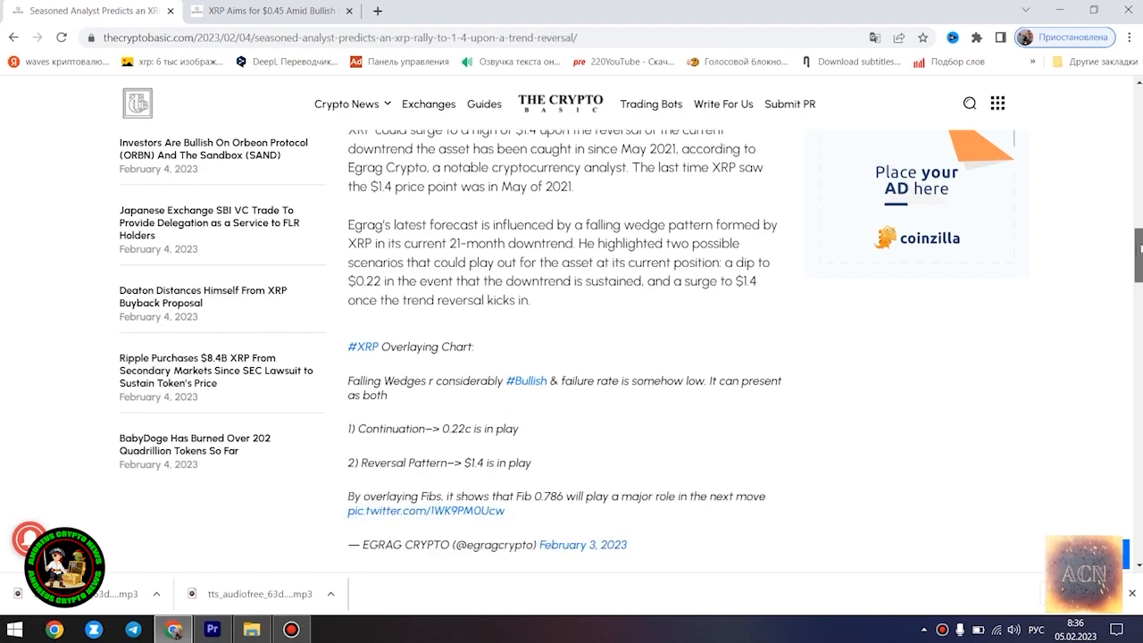
{"action": "scroll", "scroll_direction": "down", "scroll_amount": 3}
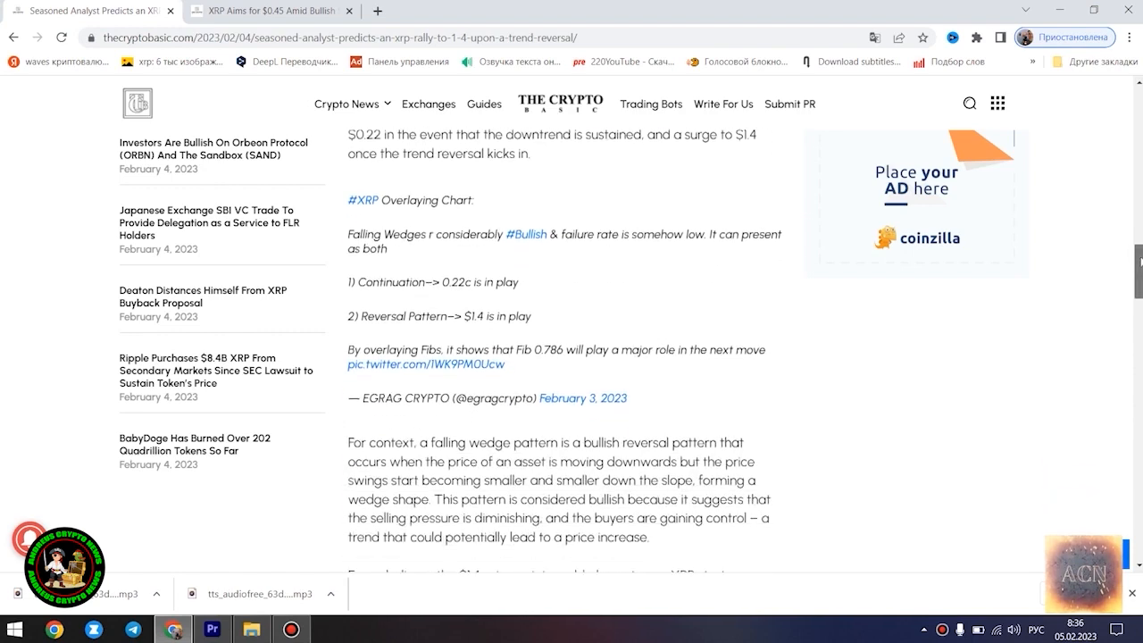
{"action": "scroll", "scroll_direction": "down", "scroll_amount": 3}
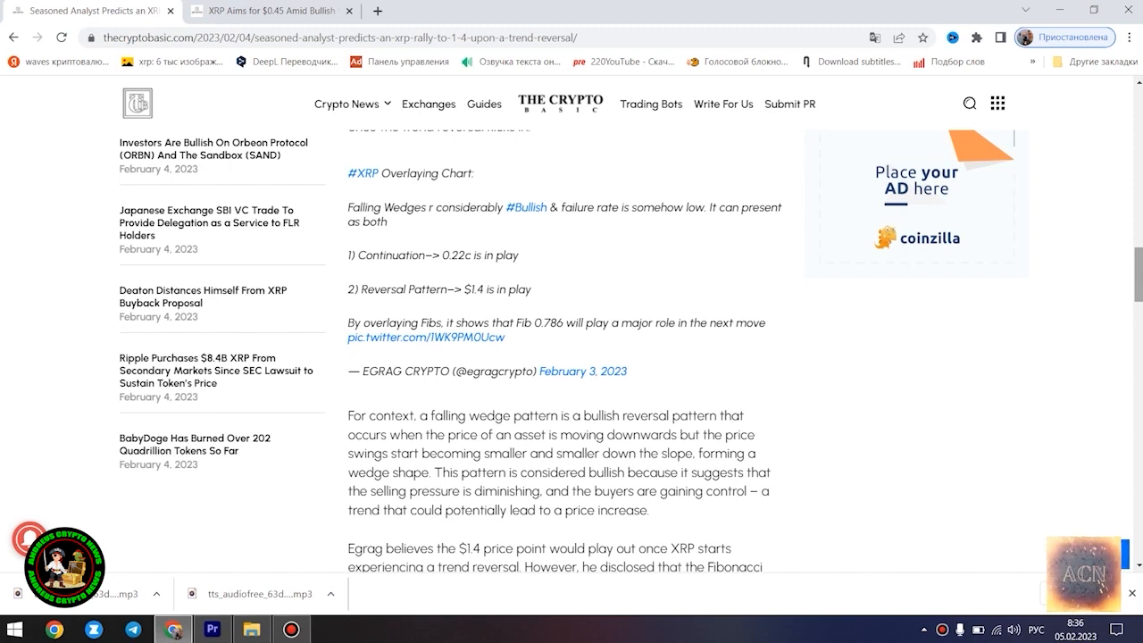
{"action": "scroll", "scroll_direction": "down", "scroll_amount": 3}
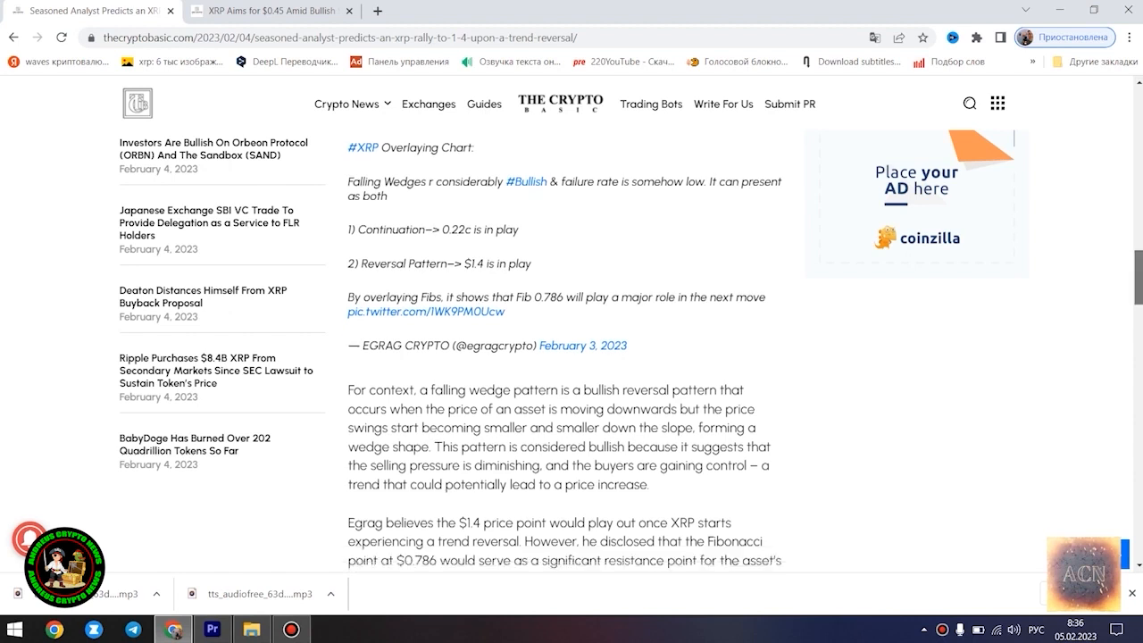
{"action": "scroll", "scroll_direction": "down", "scroll_amount": 3}
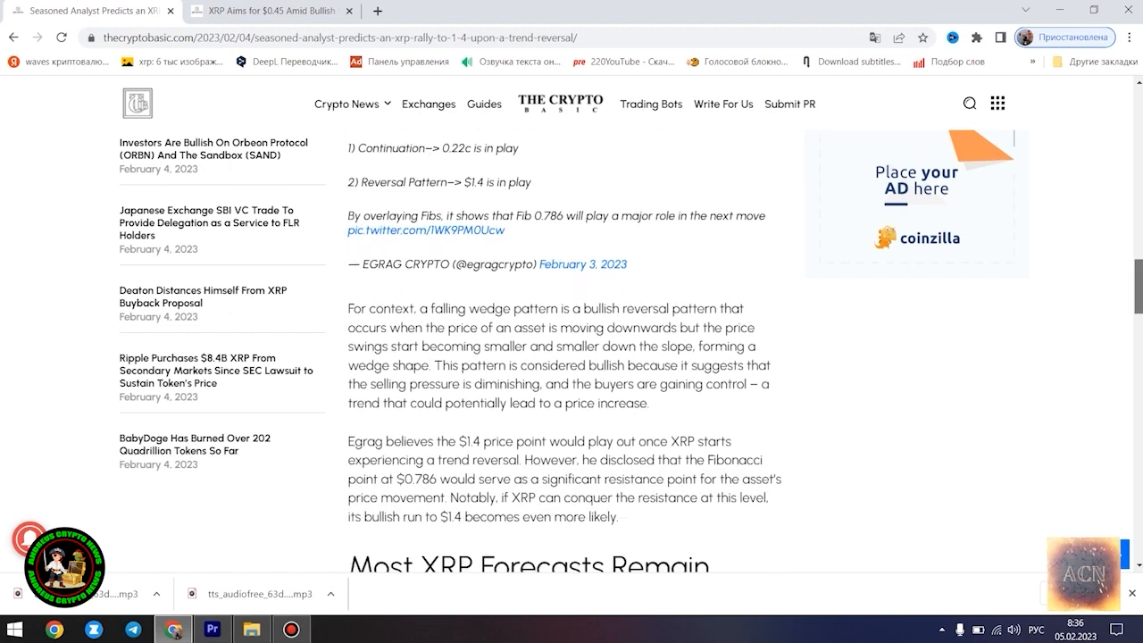
Step: Highlight the falling wedge and Egrag paragraphs, then move down to the CryptoBull tweet
{"action": "left_click_drag", "start_coordinate": [350, 308], "coordinate": [650, 563]}
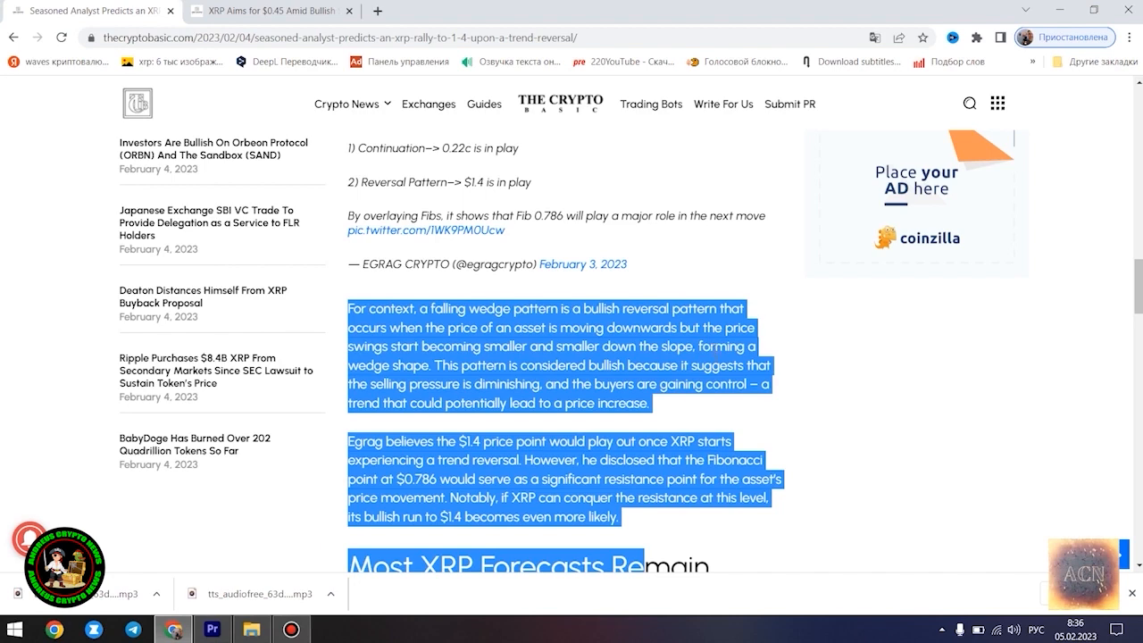
{"action": "mouse_move", "coordinate": [1123, 300]}
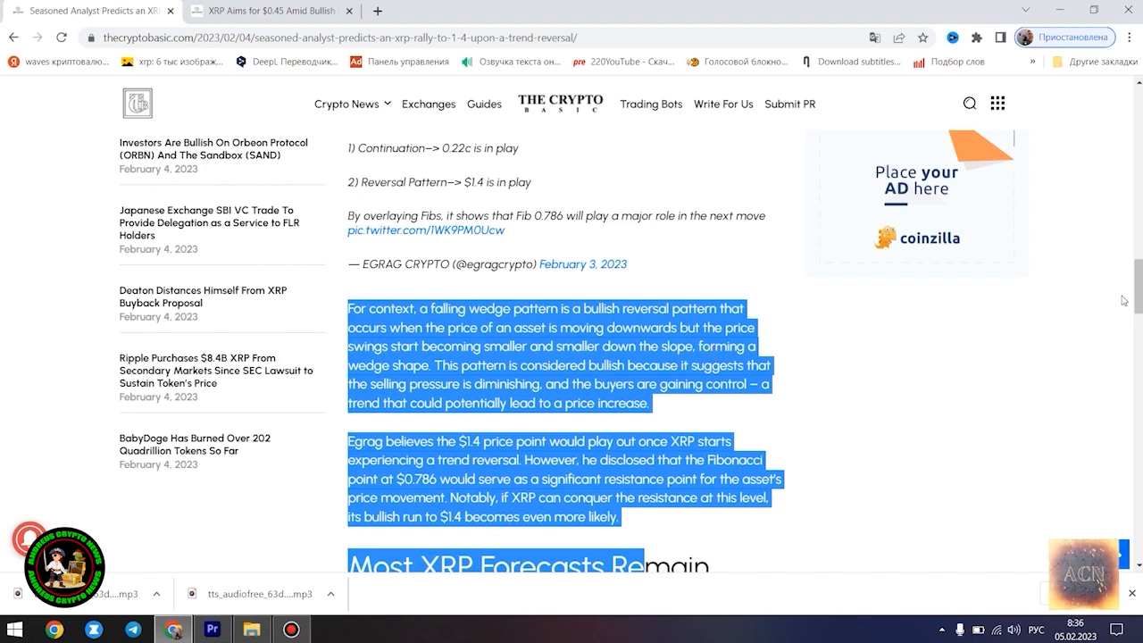
{"action": "scroll", "scroll_direction": "down", "scroll_amount": 3}
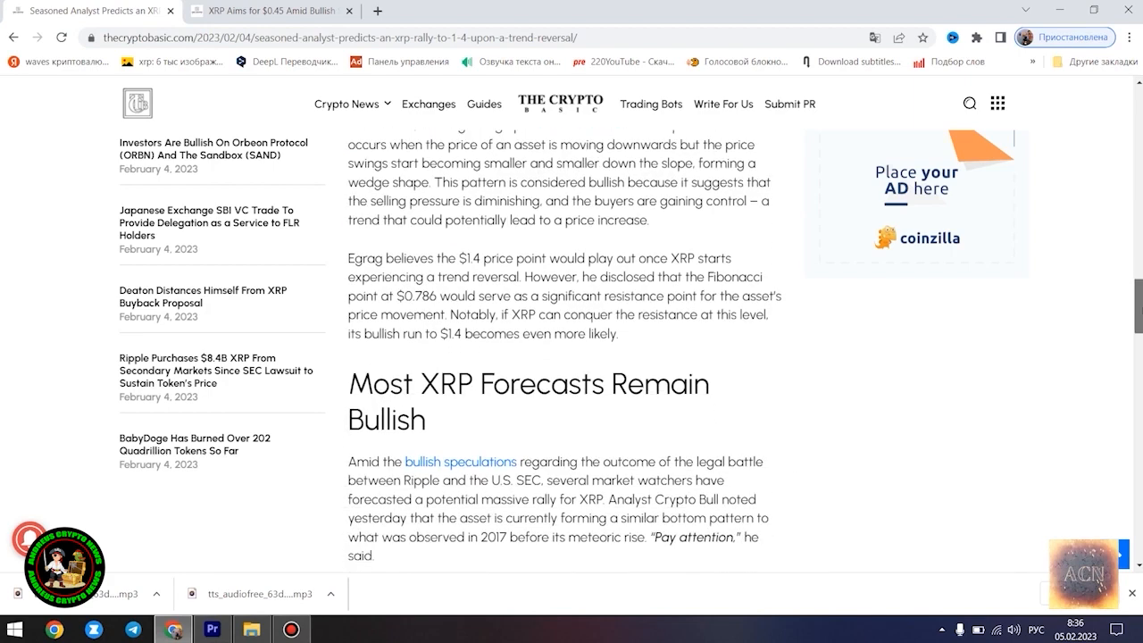
{"action": "scroll", "scroll_direction": "down", "scroll_amount": 3}
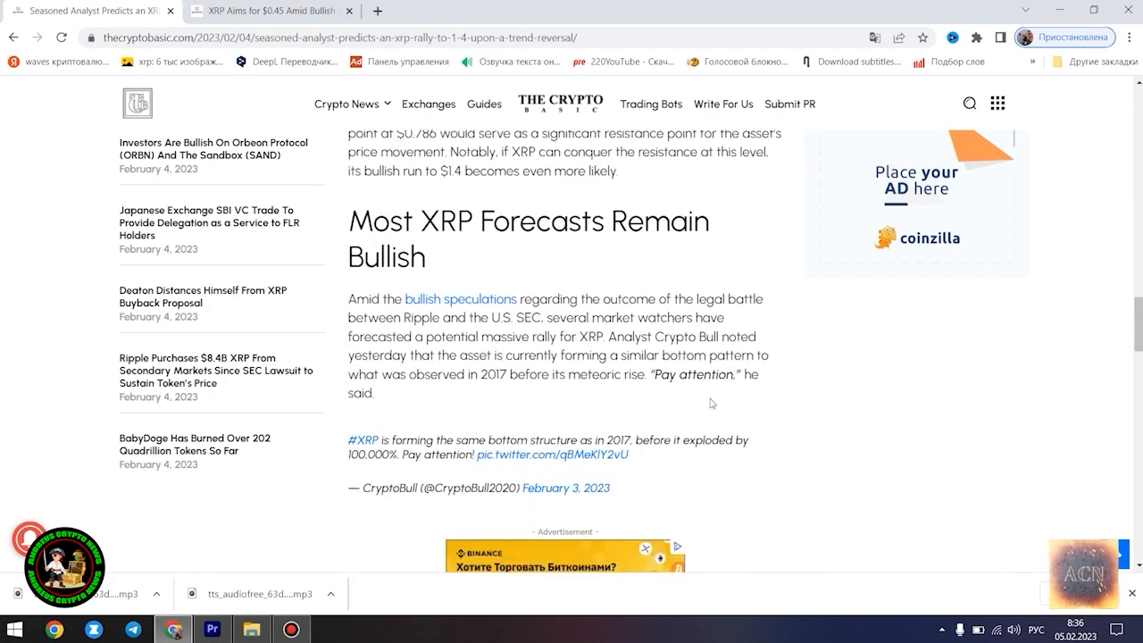
Step: Highlight the quoted CryptoBull tweet and read on to Alex Cobb's rally prediction
{"action": "double_click", "coordinate": [362, 439]}
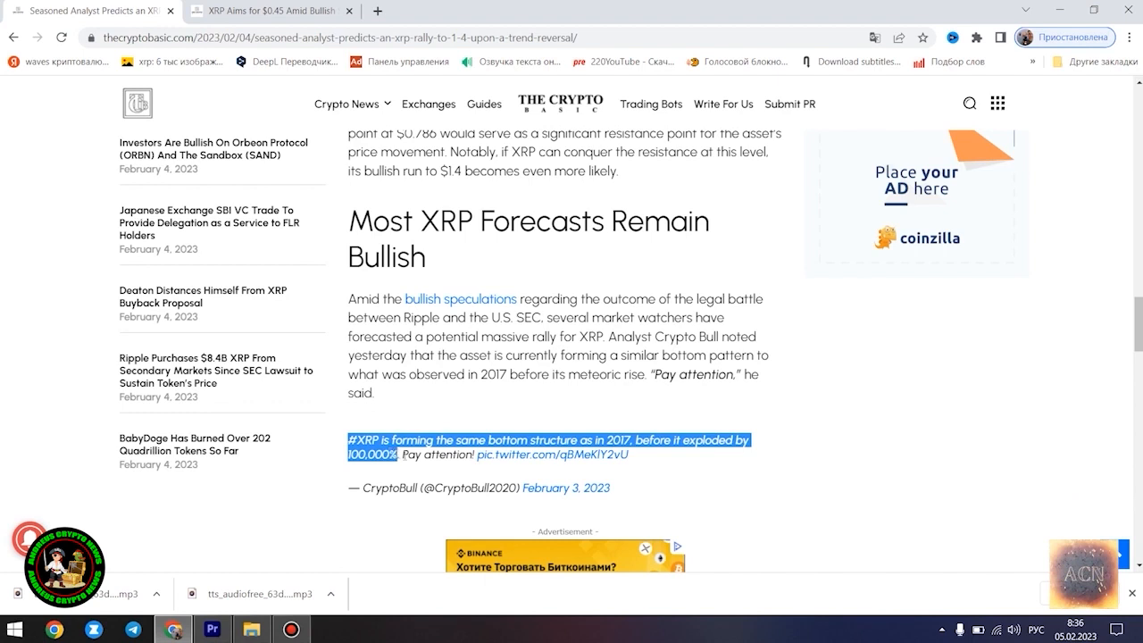
{"action": "mouse_move", "coordinate": [688, 472]}
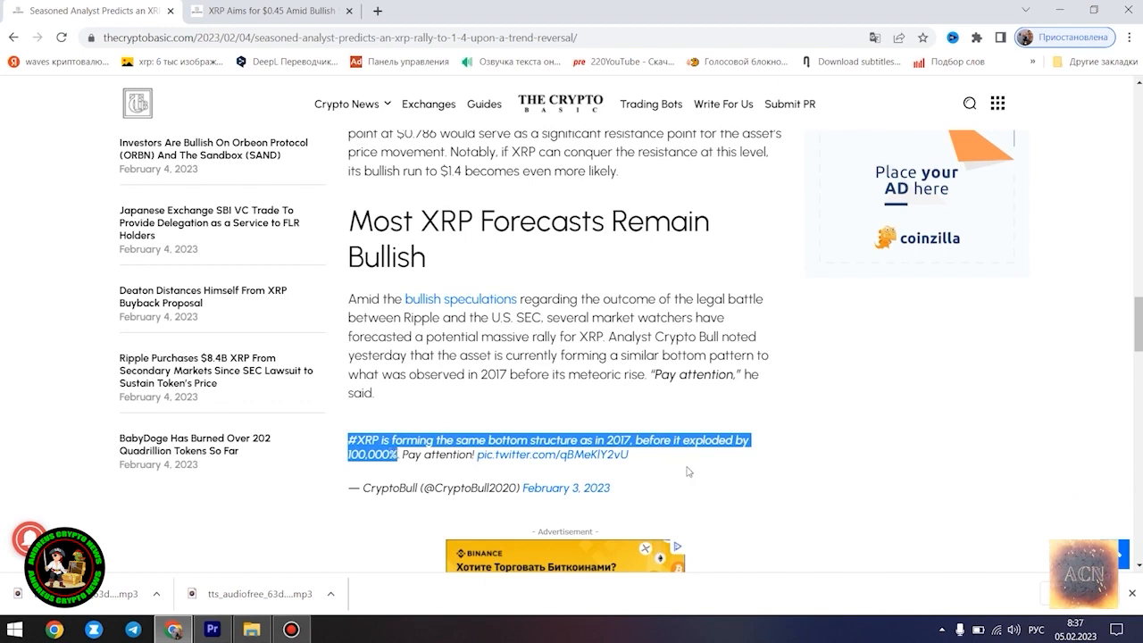
{"action": "mouse_move", "coordinate": [400, 386]}
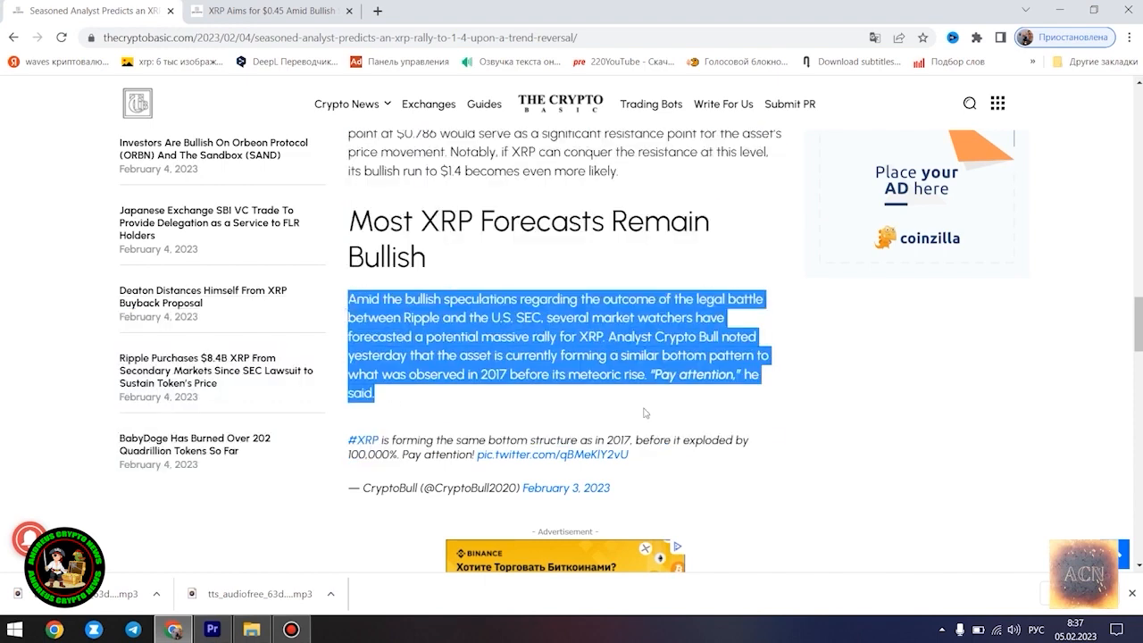
{"action": "mouse_move", "coordinate": [919, 439]}
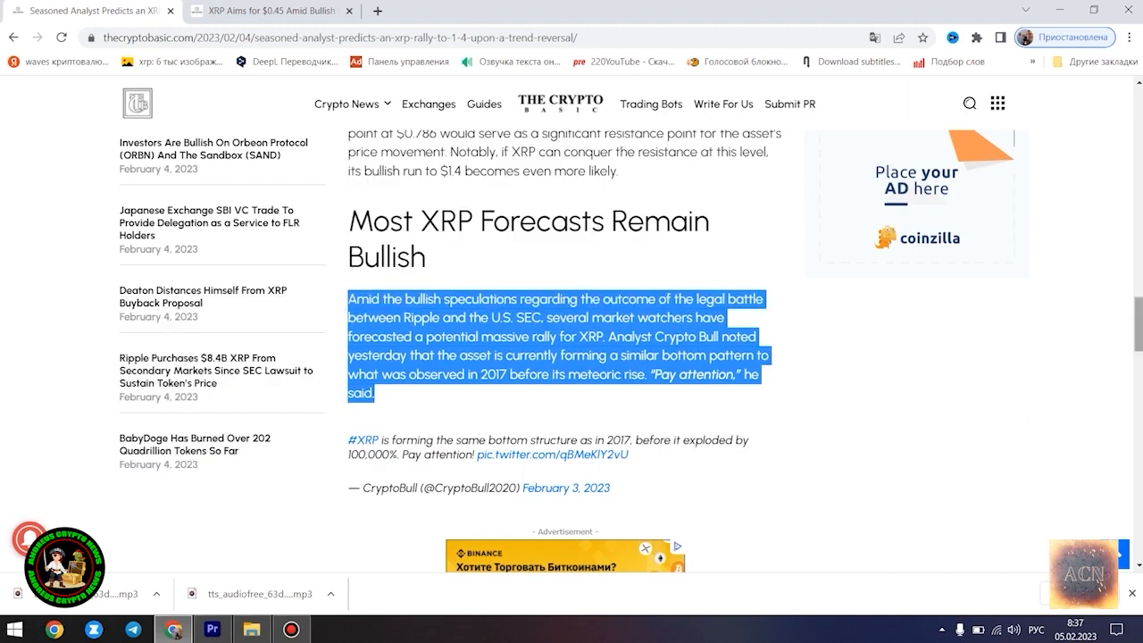
{"action": "scroll", "scroll_direction": "down", "scroll_amount": 3}
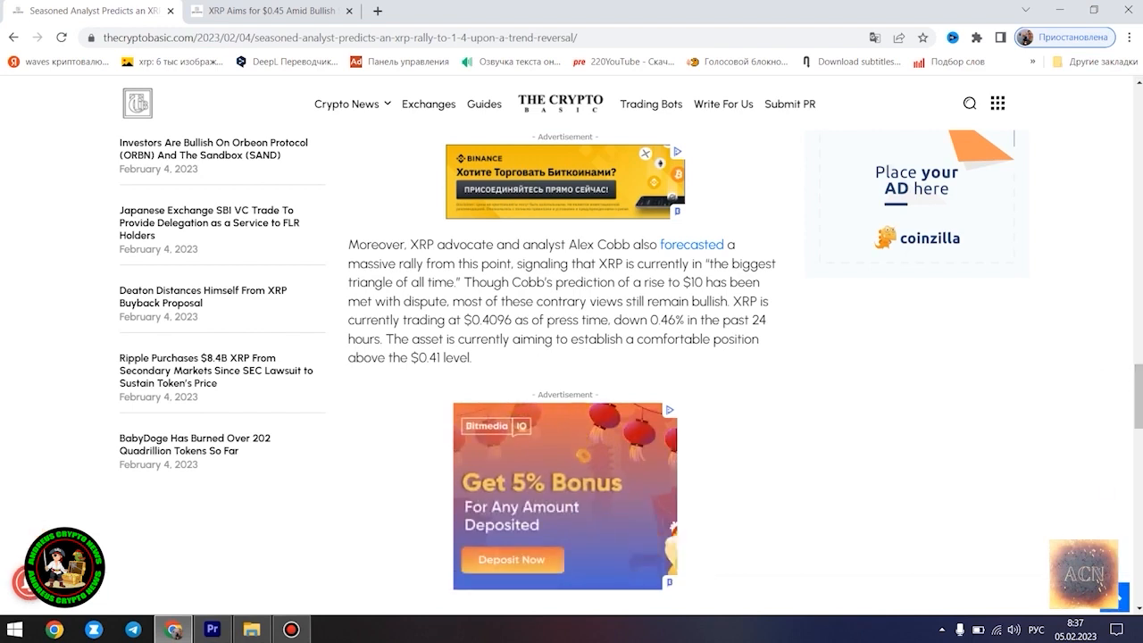
{"action": "scroll", "scroll_direction": "down", "scroll_amount": 3}
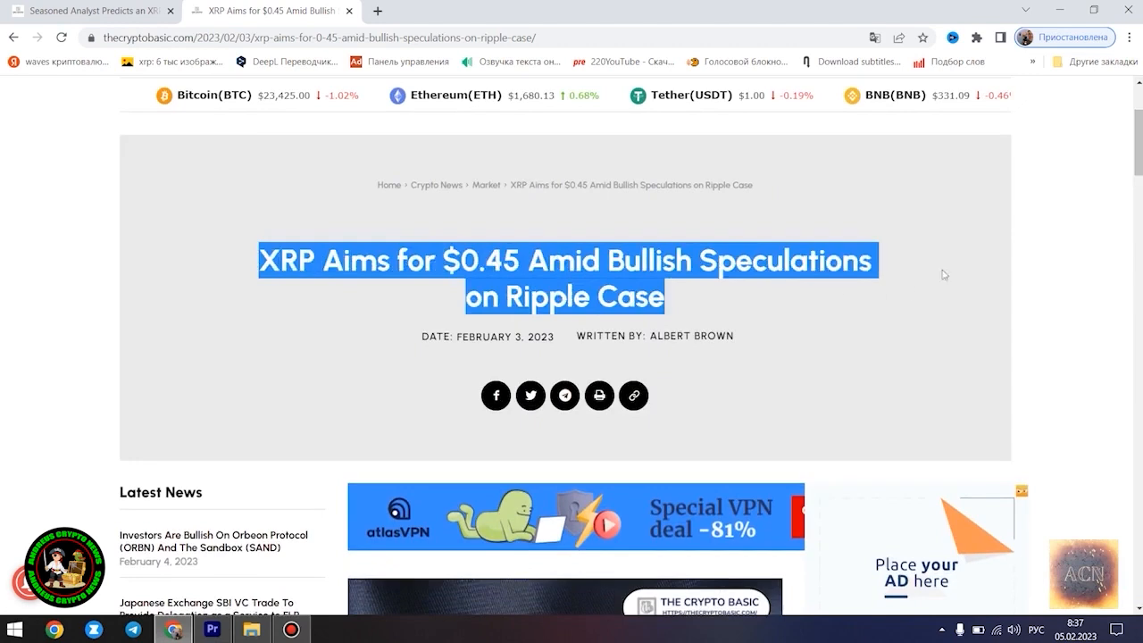
{"action": "mouse_move", "coordinate": [1085, 267]}
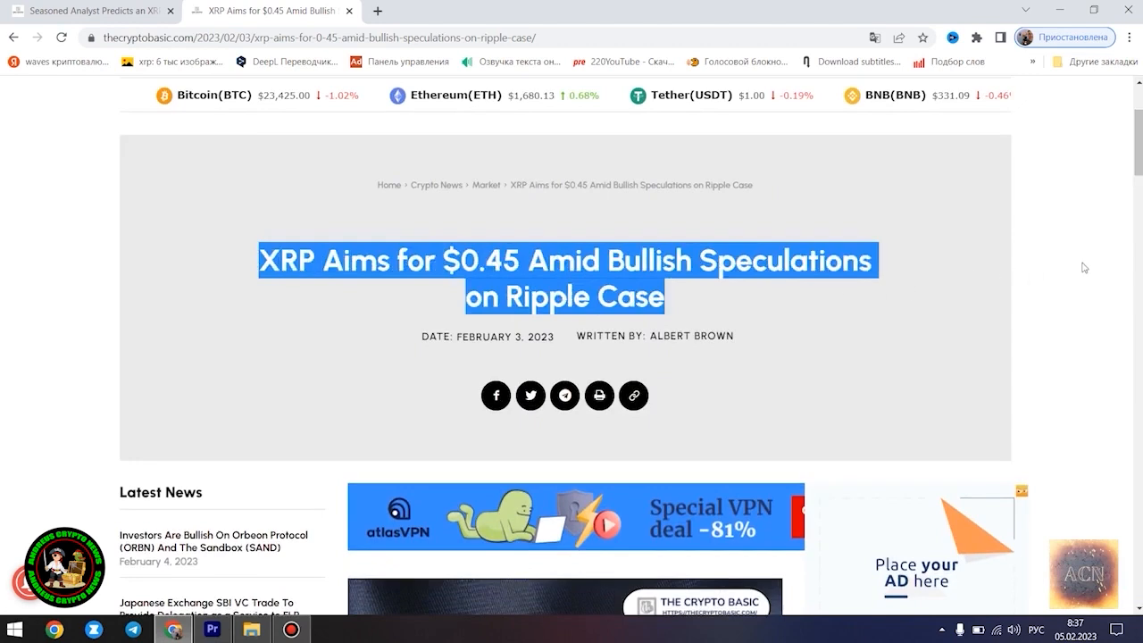
Step: Highlight the XRP $0.45 article's opening paragraph and first heading
{"action": "scroll", "scroll_direction": "down", "scroll_amount": 3}
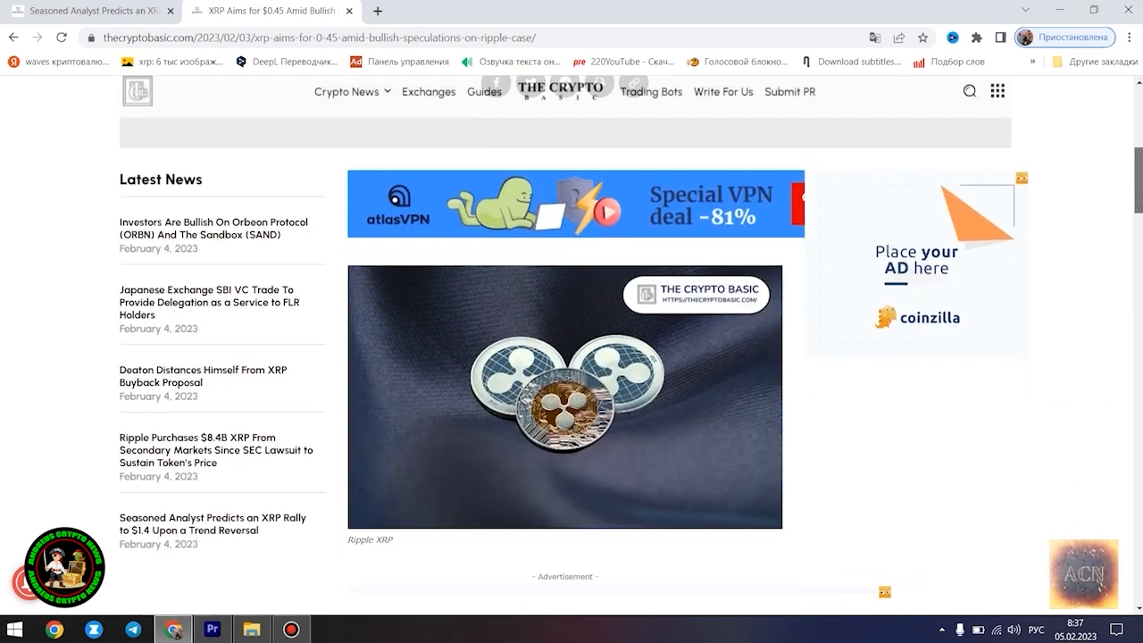
{"action": "scroll", "scroll_direction": "down", "scroll_amount": 3}
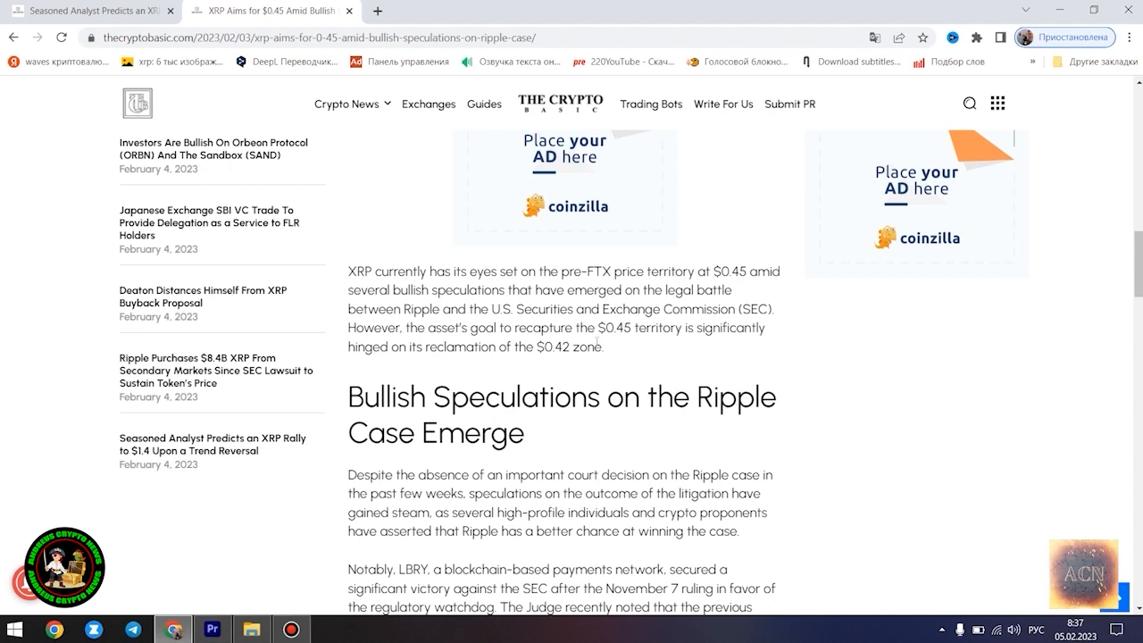
{"action": "mouse_move", "coordinate": [222, 525]}
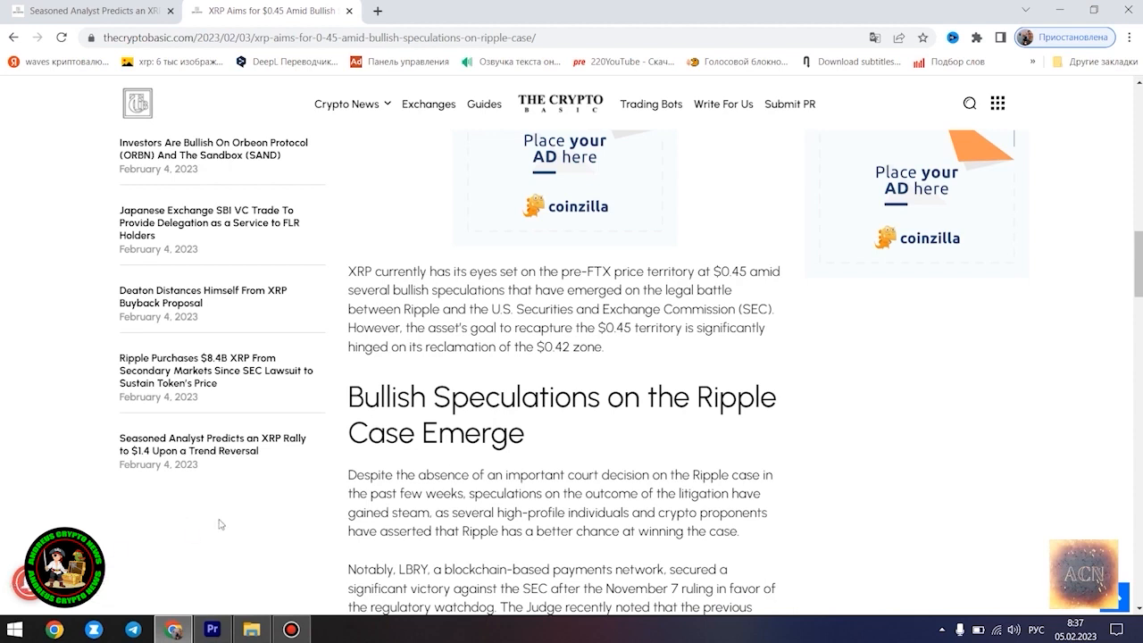
{"action": "mouse_move", "coordinate": [311, 522]}
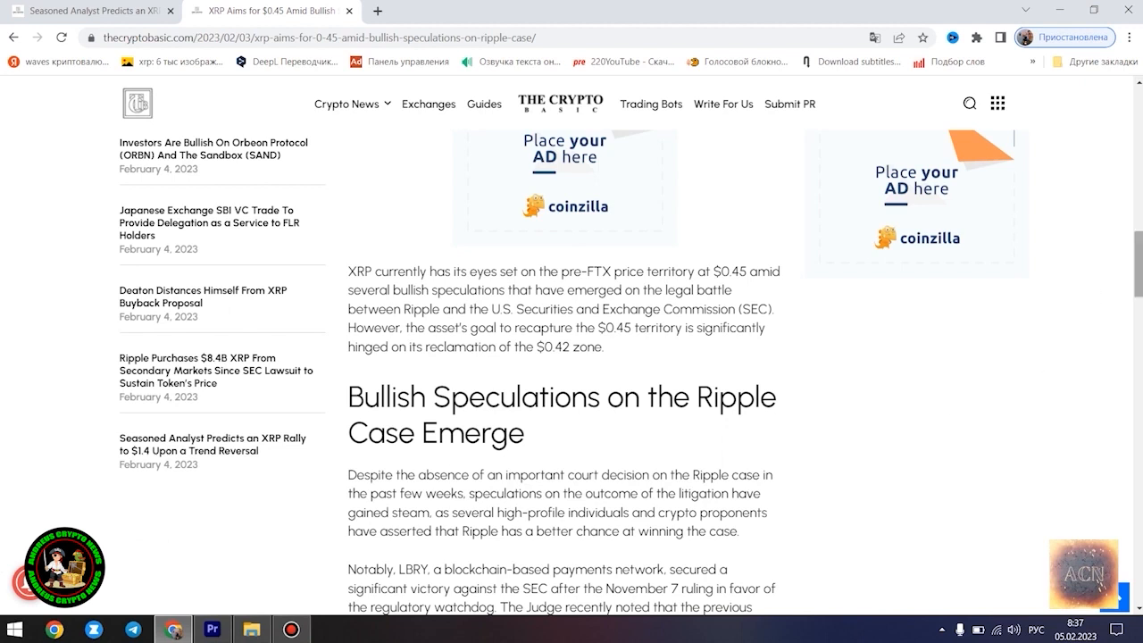
{"action": "left_click_drag", "start_coordinate": [351, 272], "coordinate": [625, 396]}
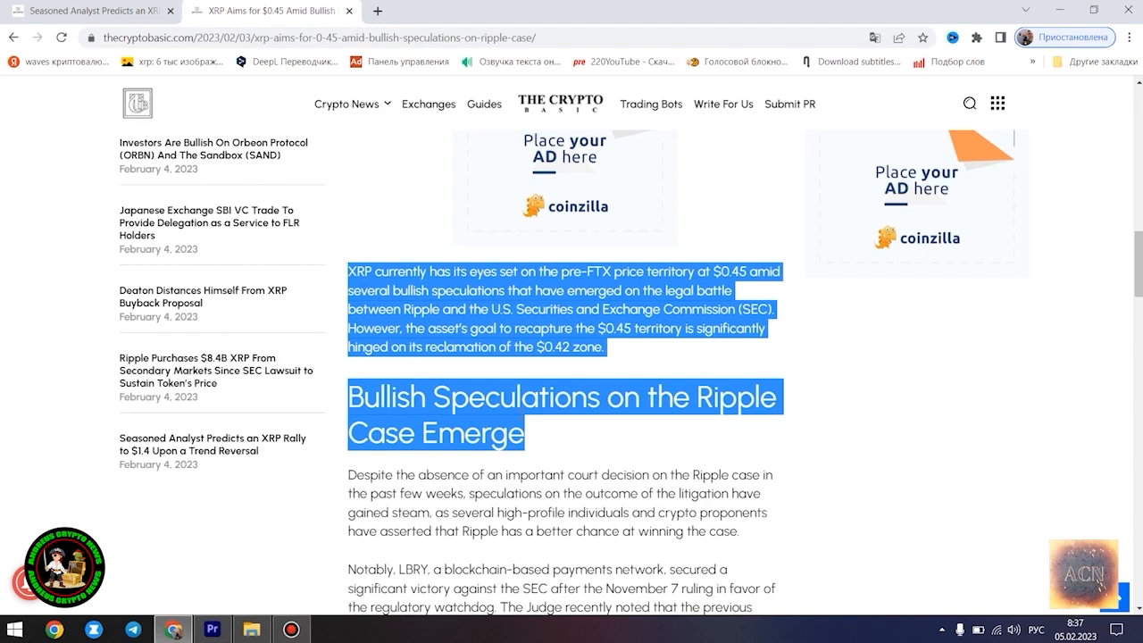
Step: Read through the Ripple case and price analysis, highlighting the $0.4111 press-time price sentence
{"action": "scroll", "scroll_direction": "down", "scroll_amount": 3}
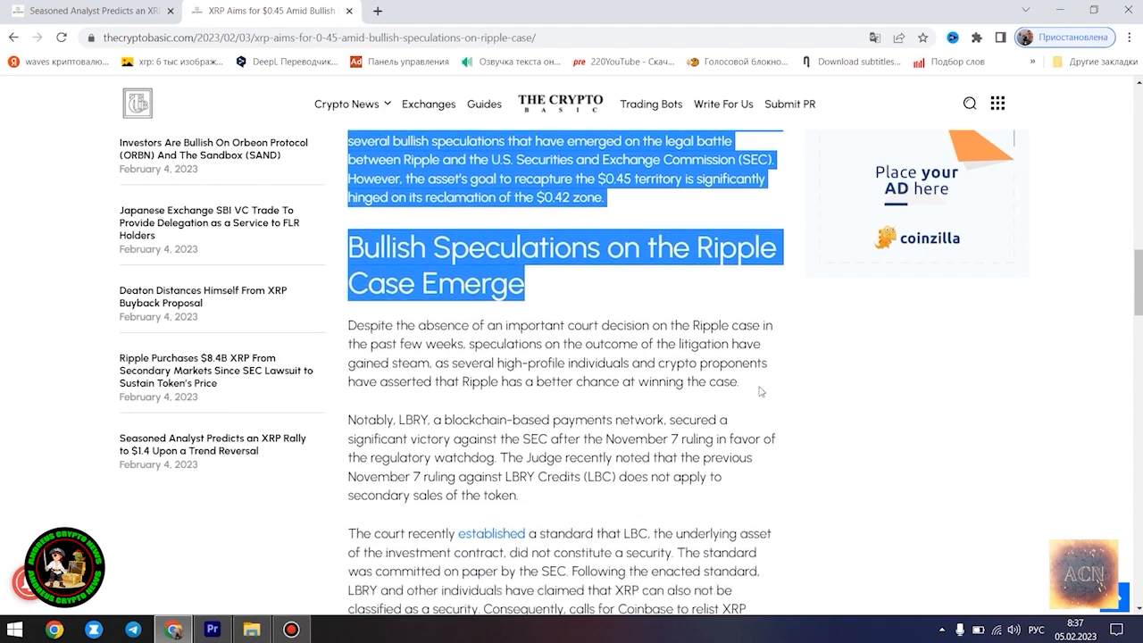
{"action": "scroll", "scroll_direction": "down", "scroll_amount": 3}
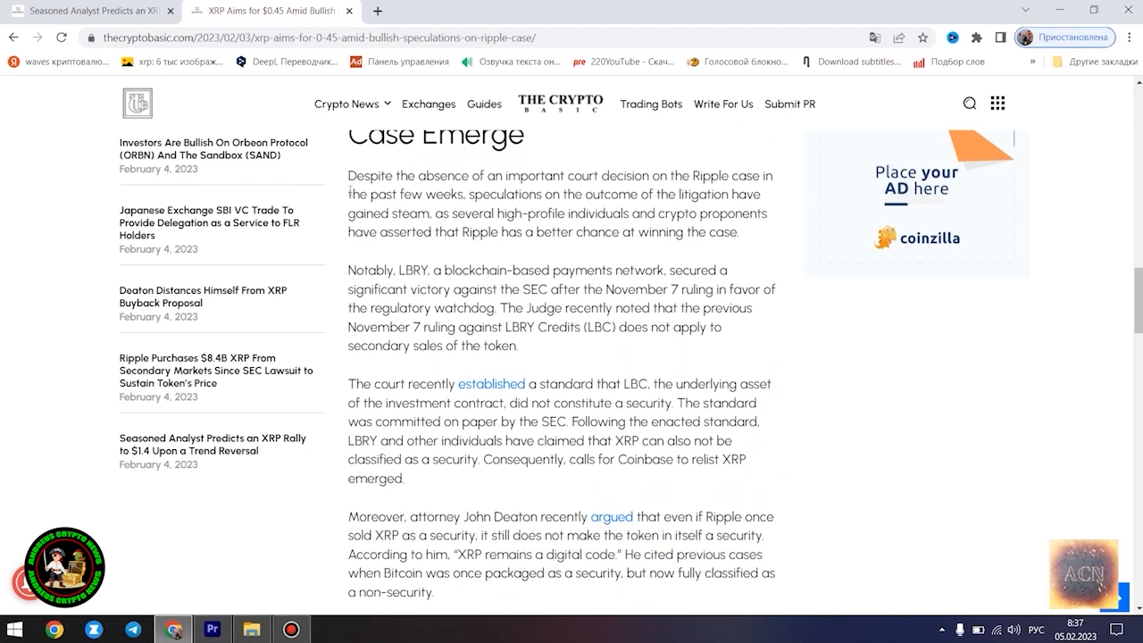
{"action": "mouse_move", "coordinate": [902, 450]}
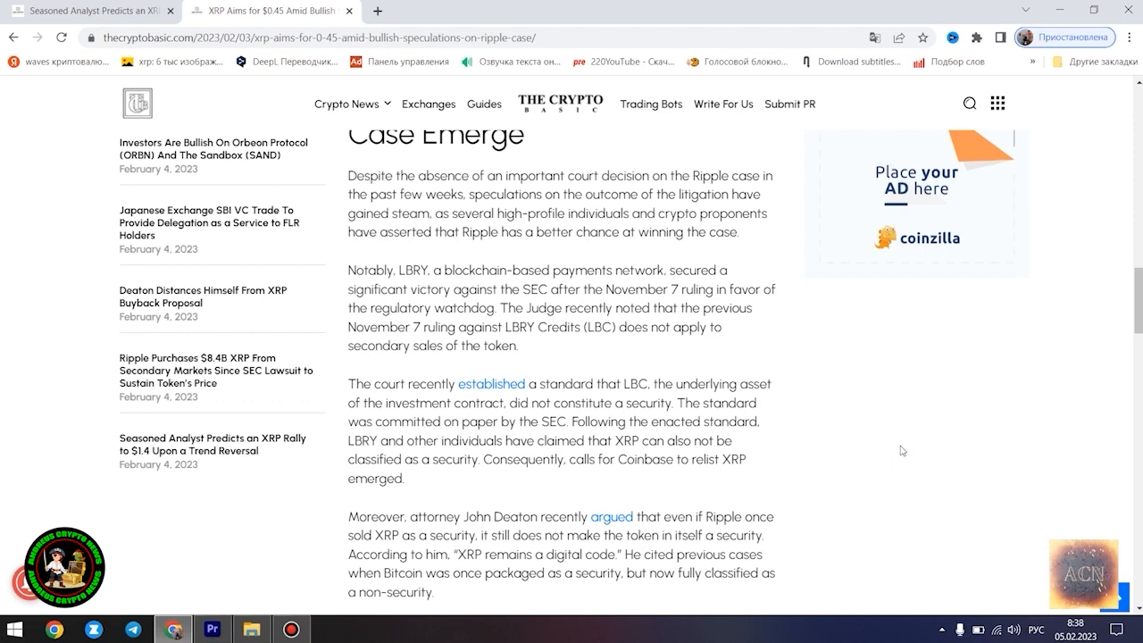
{"action": "mouse_move", "coordinate": [1107, 376]}
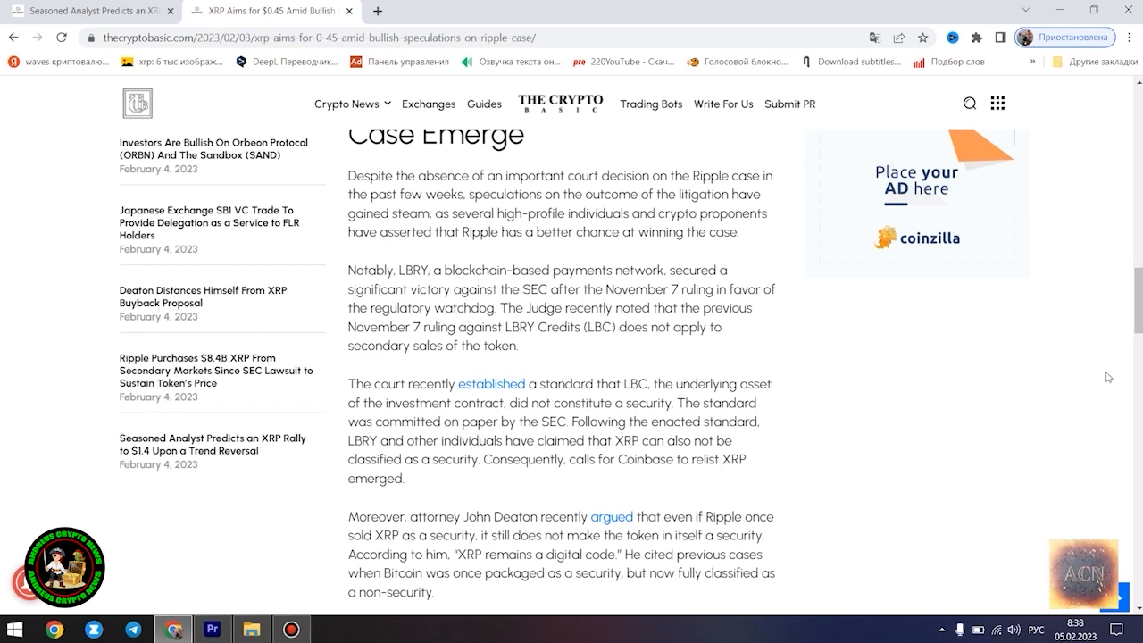
{"action": "scroll", "scroll_direction": "down", "scroll_amount": 3}
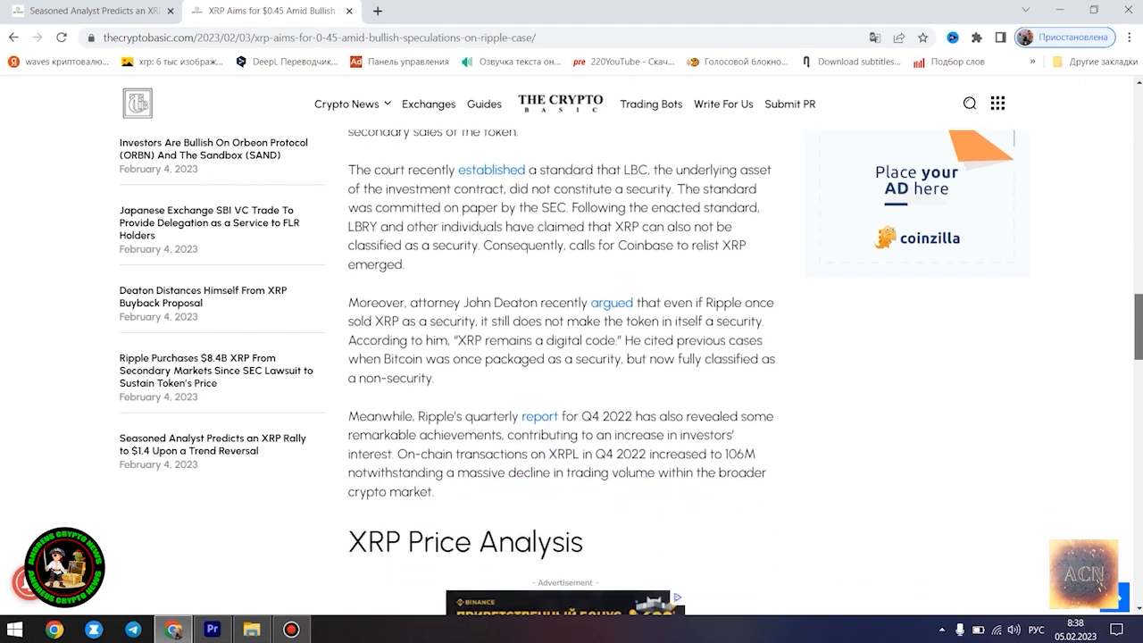
{"action": "scroll", "scroll_direction": "down", "scroll_amount": 3}
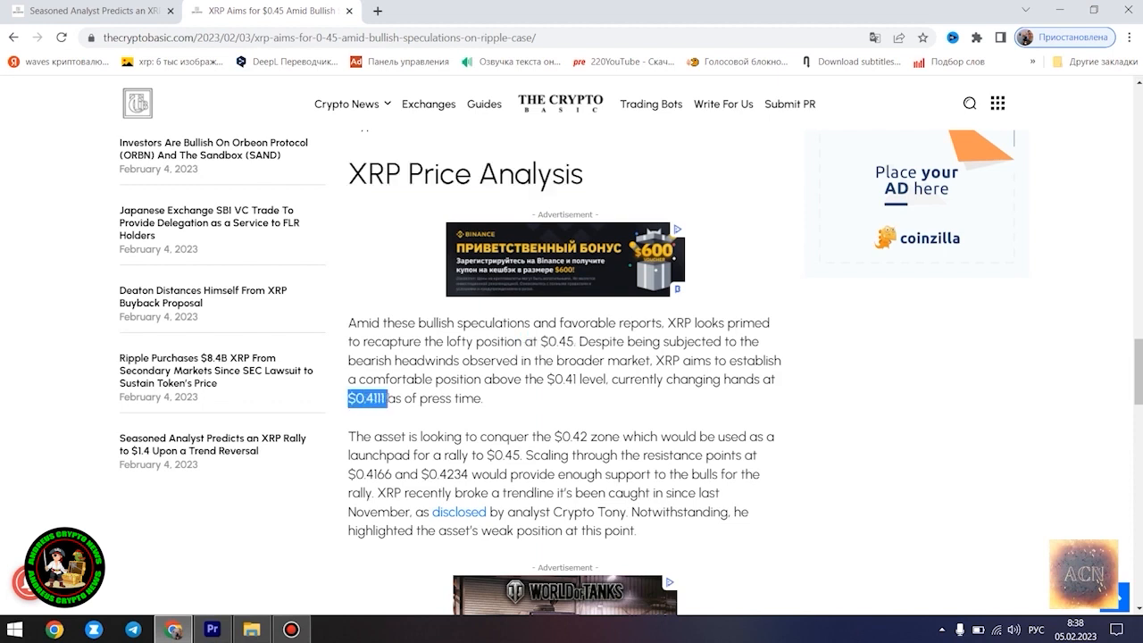
{"action": "left_click_drag", "start_coordinate": [366, 398], "coordinate": [482, 399]}
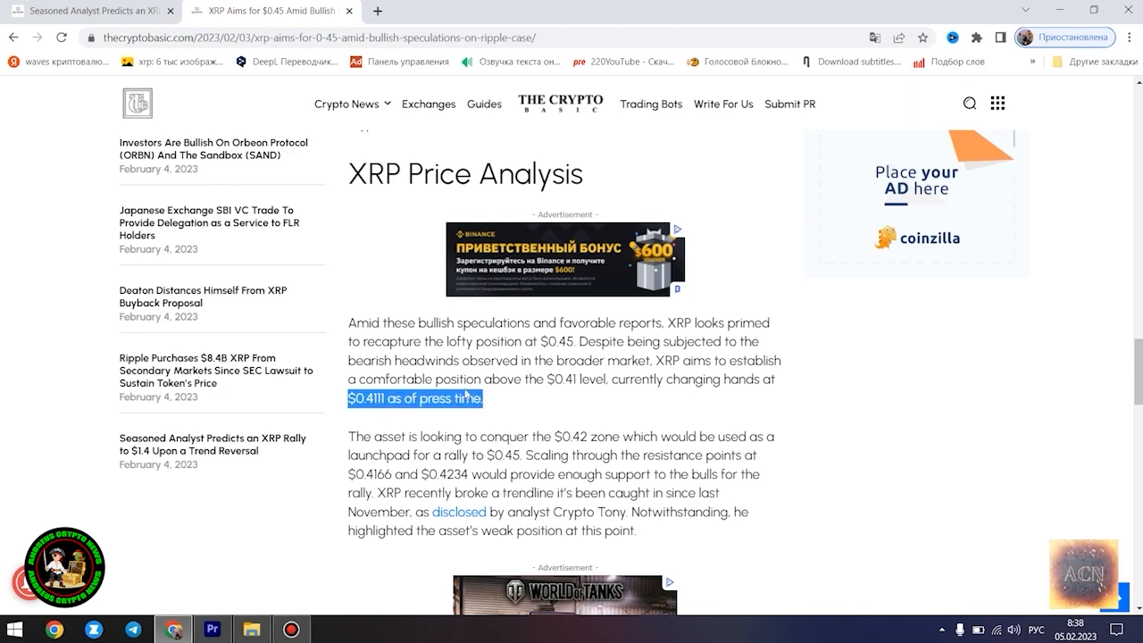
Step: Continue down to the author box at the end of the article
{"action": "scroll", "scroll_direction": "down", "scroll_amount": 3}
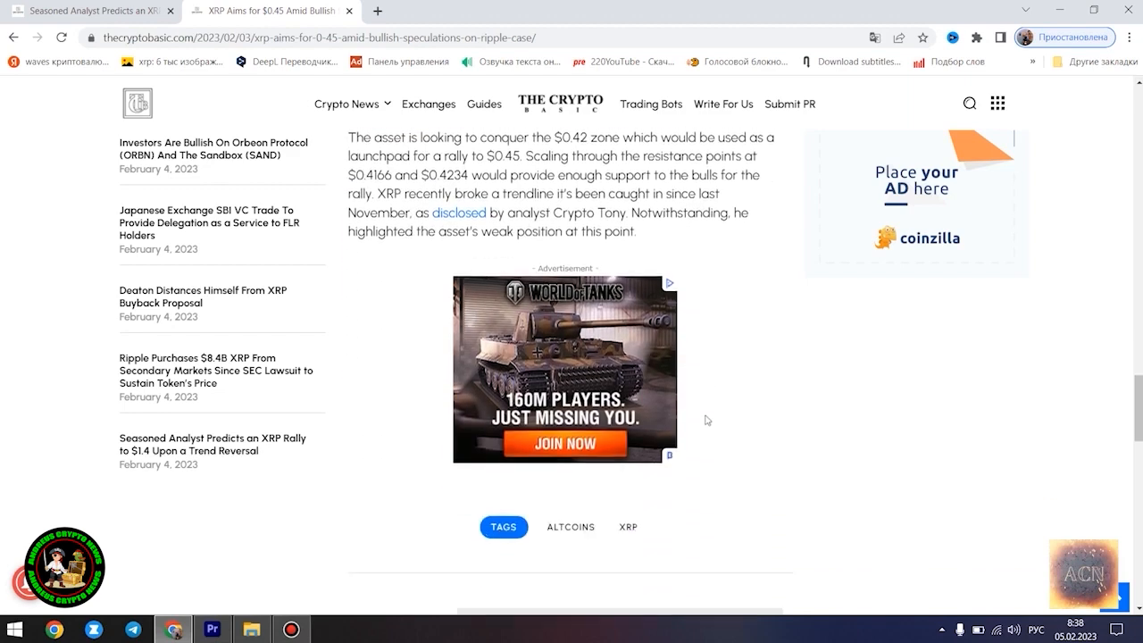
{"action": "scroll", "scroll_direction": "down", "scroll_amount": 3}
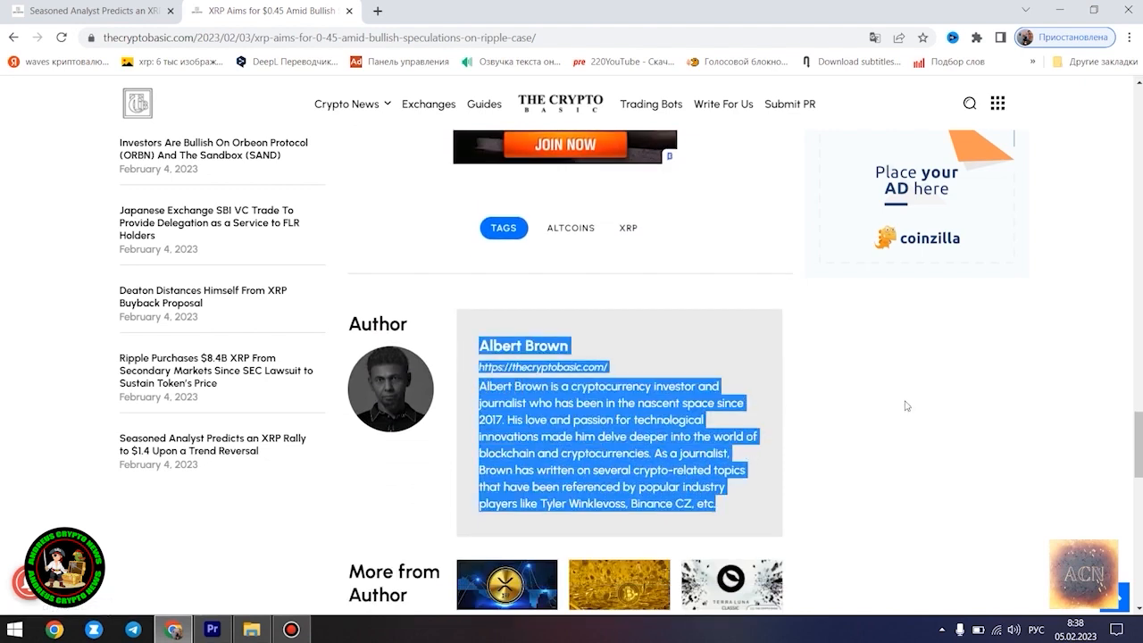
{"action": "mouse_move", "coordinate": [889, 386]}
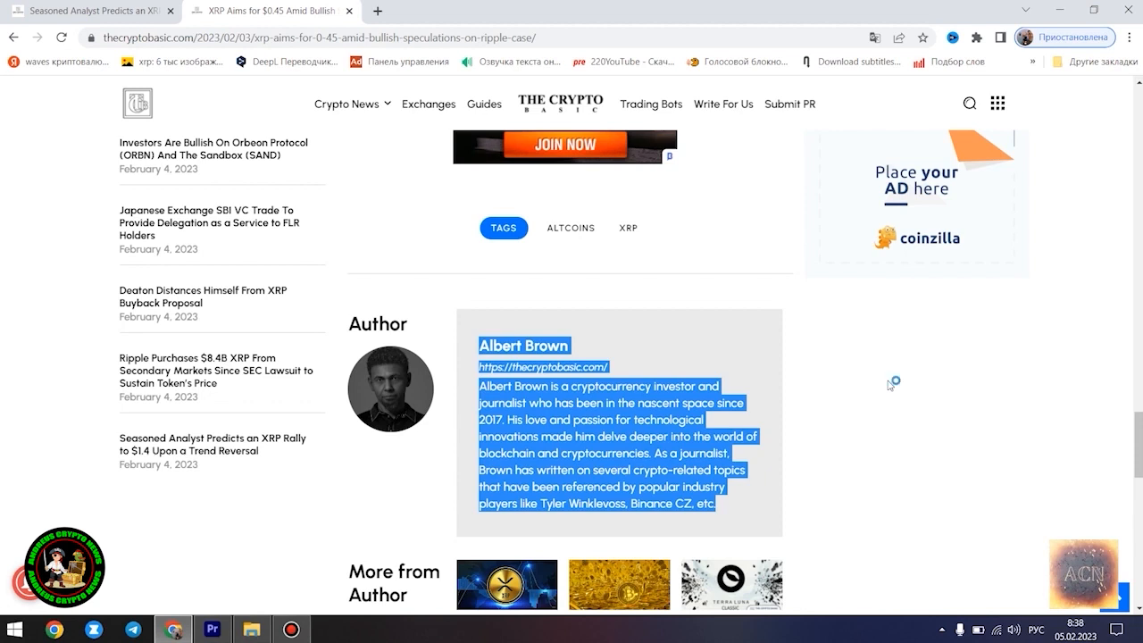
{"action": "mouse_move", "coordinate": [889, 386]}
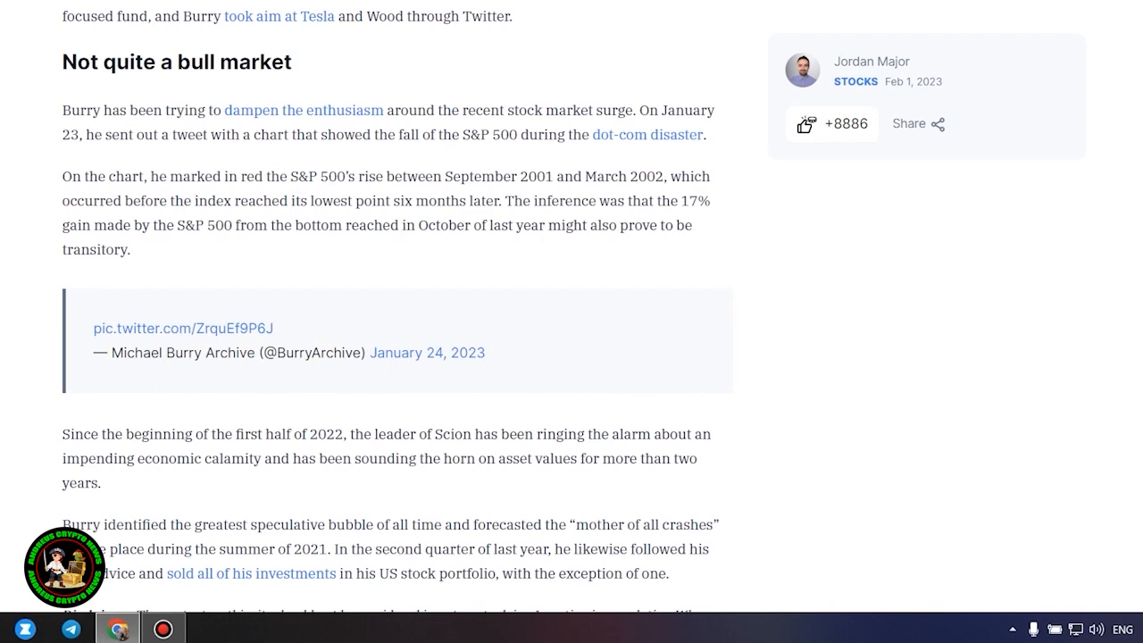
Step: Read the Finbold Burry article to its disclaimer and return to the 'Not quite a bull market' section
{"action": "scroll", "scroll_direction": "down", "scroll_amount": 3}
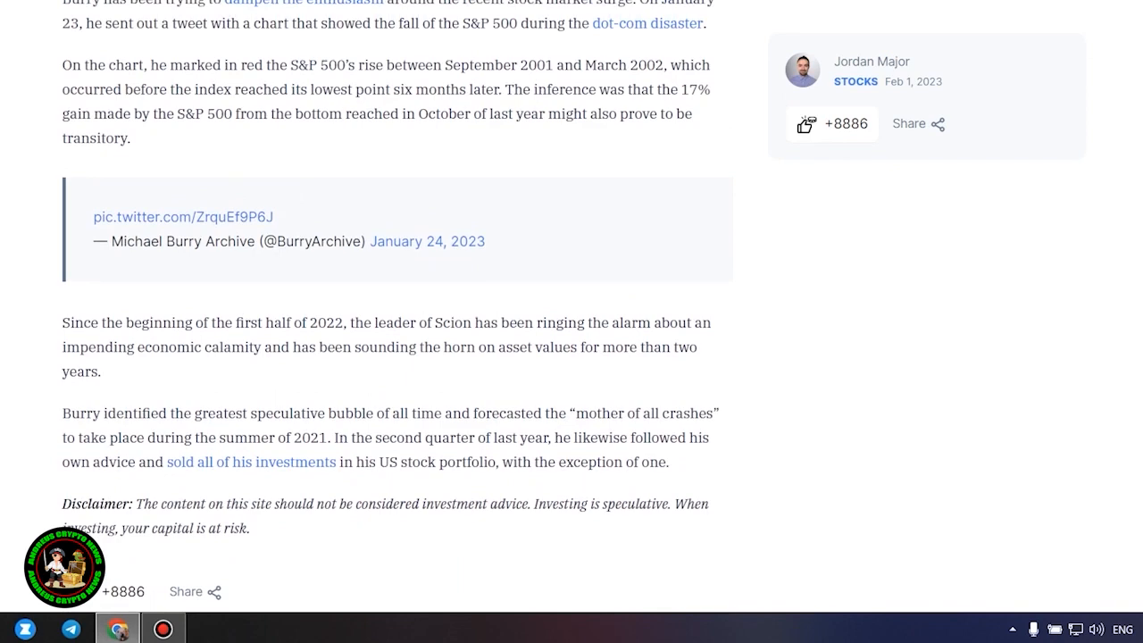
{"action": "scroll", "scroll_direction": "up", "scroll_amount": 3}
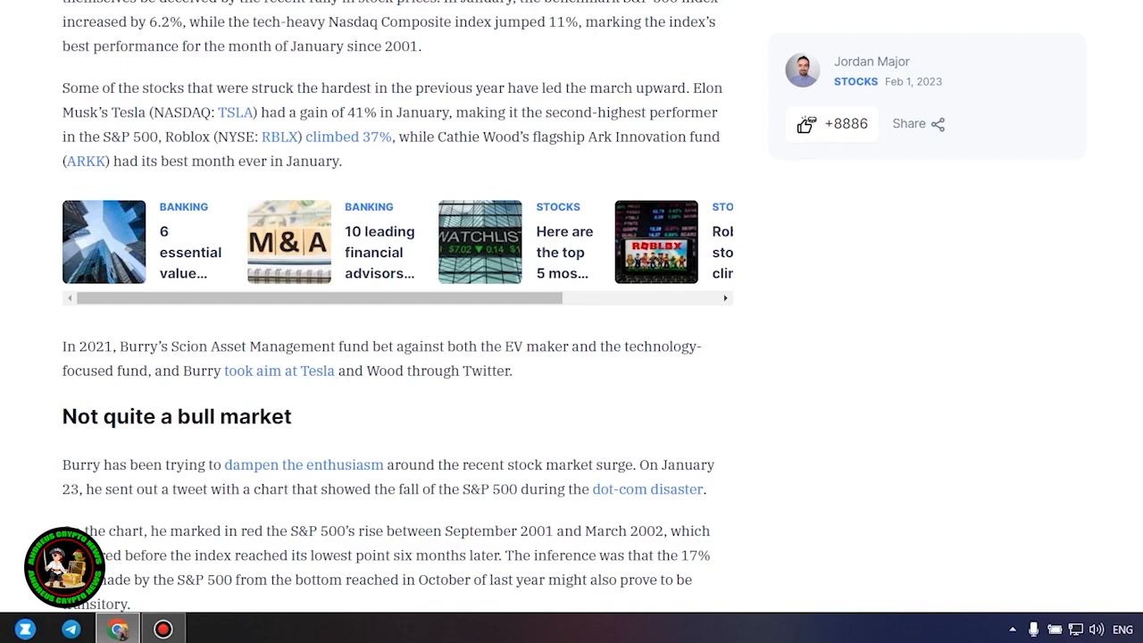
{"action": "scroll", "scroll_direction": "down", "scroll_amount": 3}
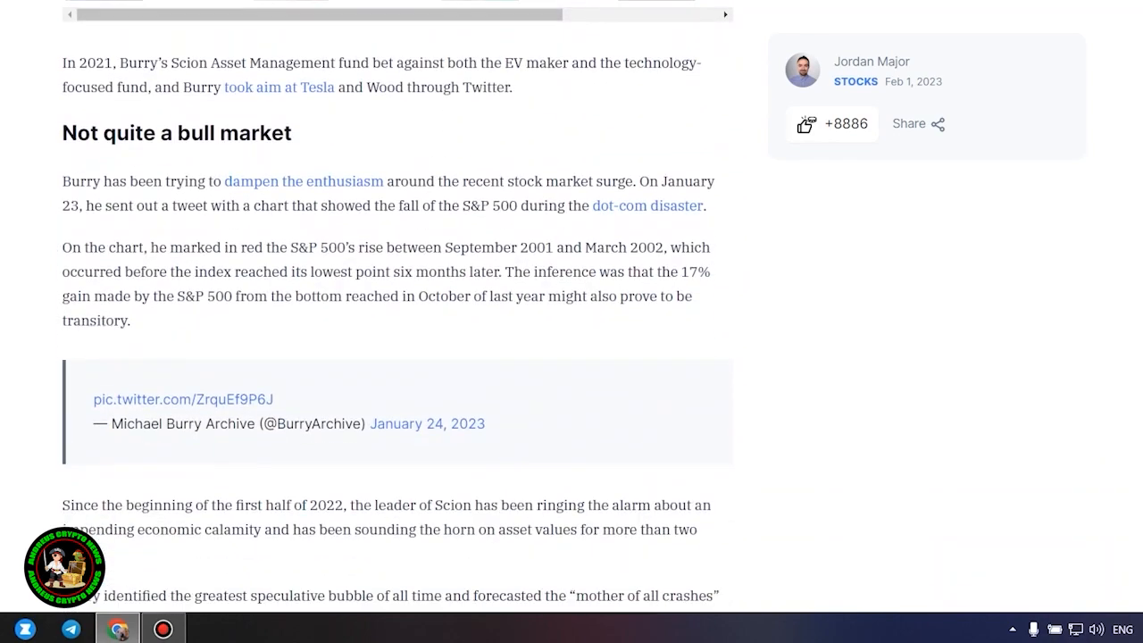
{"action": "scroll", "scroll_direction": "down", "scroll_amount": 3}
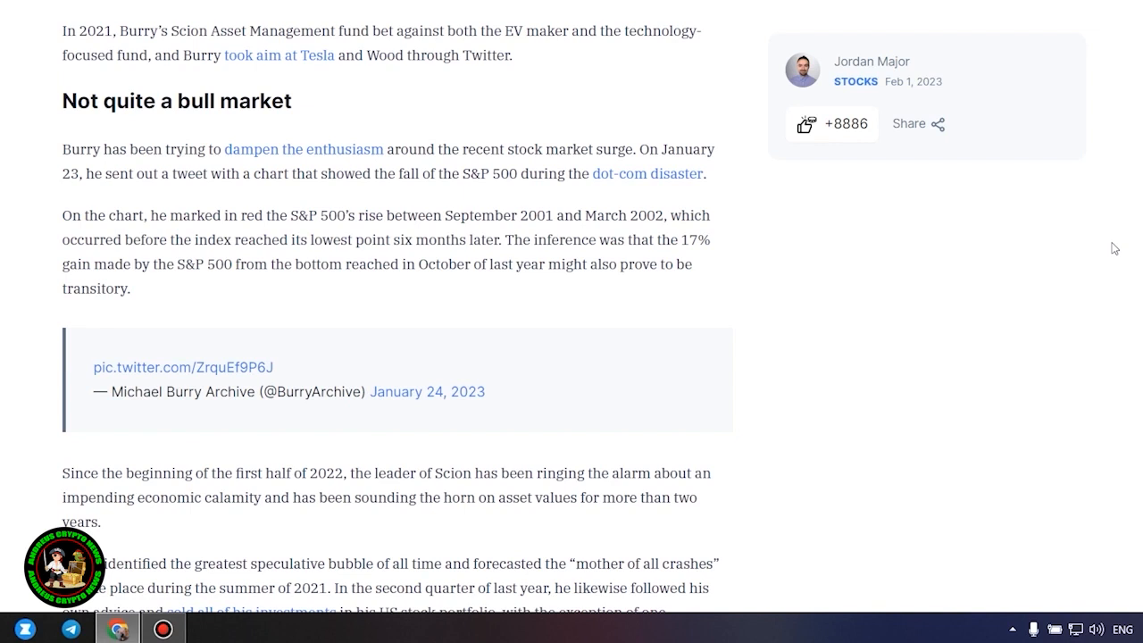
{"action": "scroll", "scroll_direction": "down", "scroll_amount": 3}
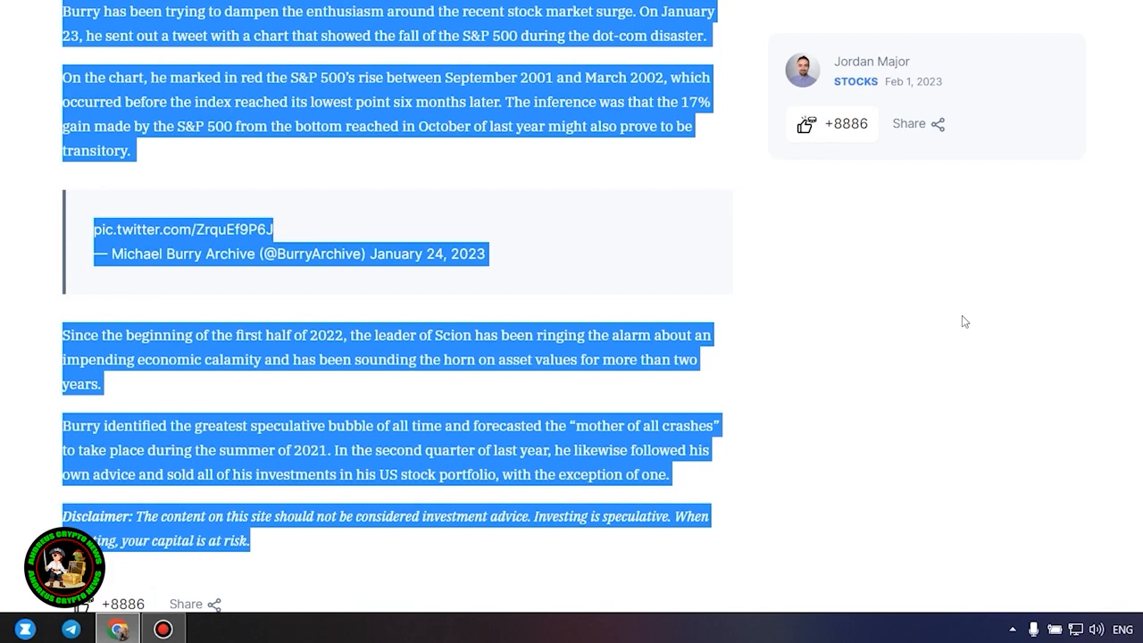
{"action": "mouse_move", "coordinate": [963, 320]}
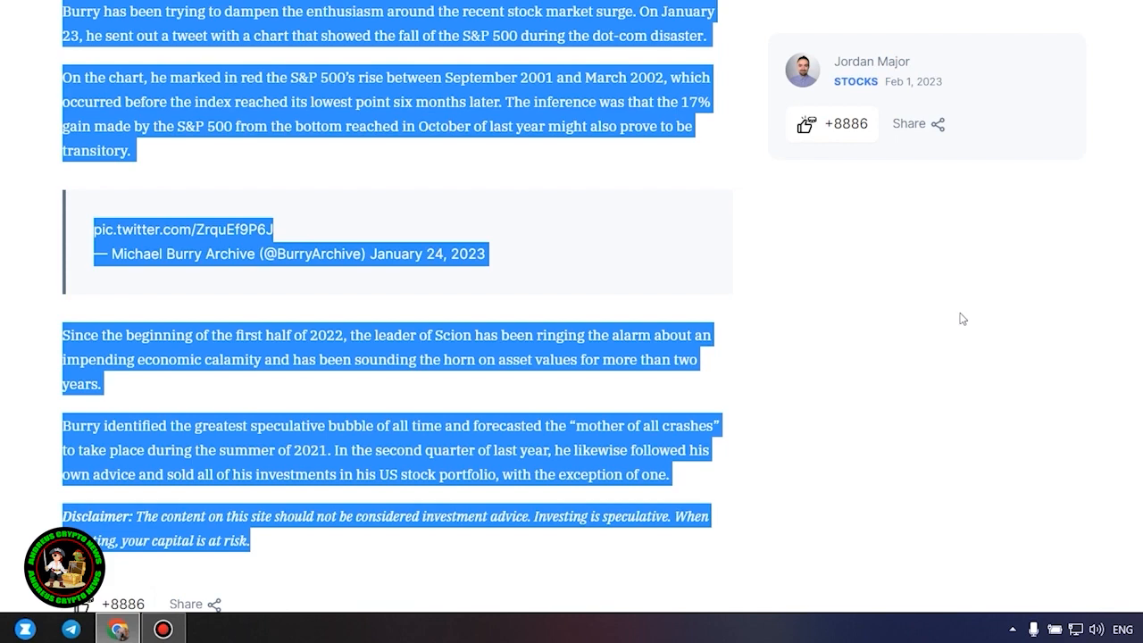
{"action": "mouse_move", "coordinate": [939, 332]}
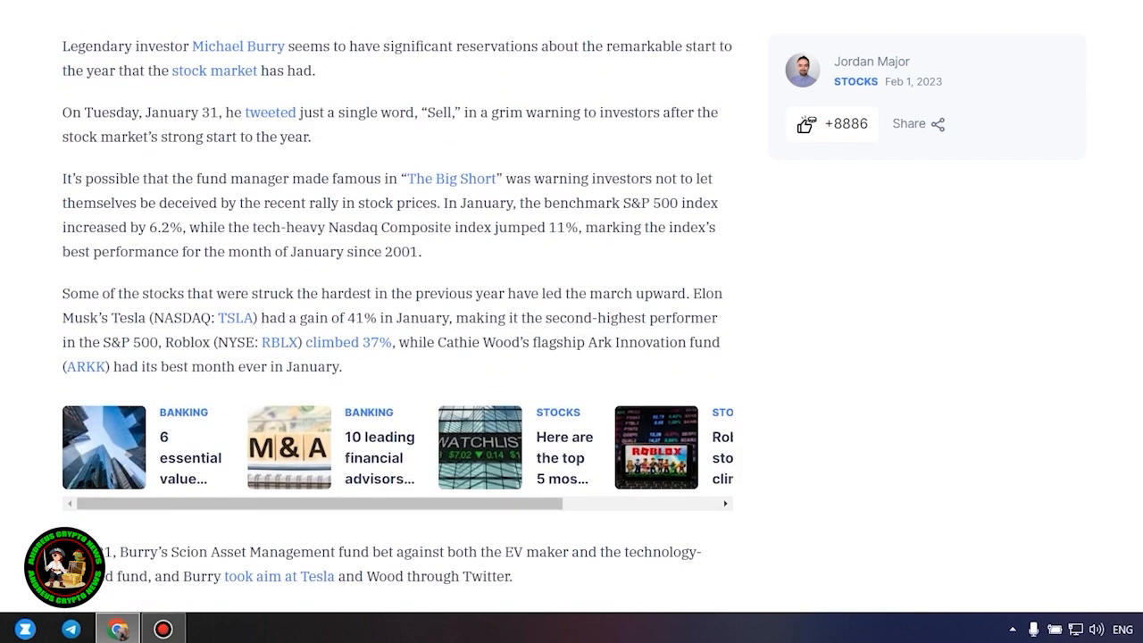
Step: Scroll through the remaining Finbold article text before moving to the Bitcoinist DCG article
{"action": "scroll", "scroll_direction": "down", "scroll_amount": 3}
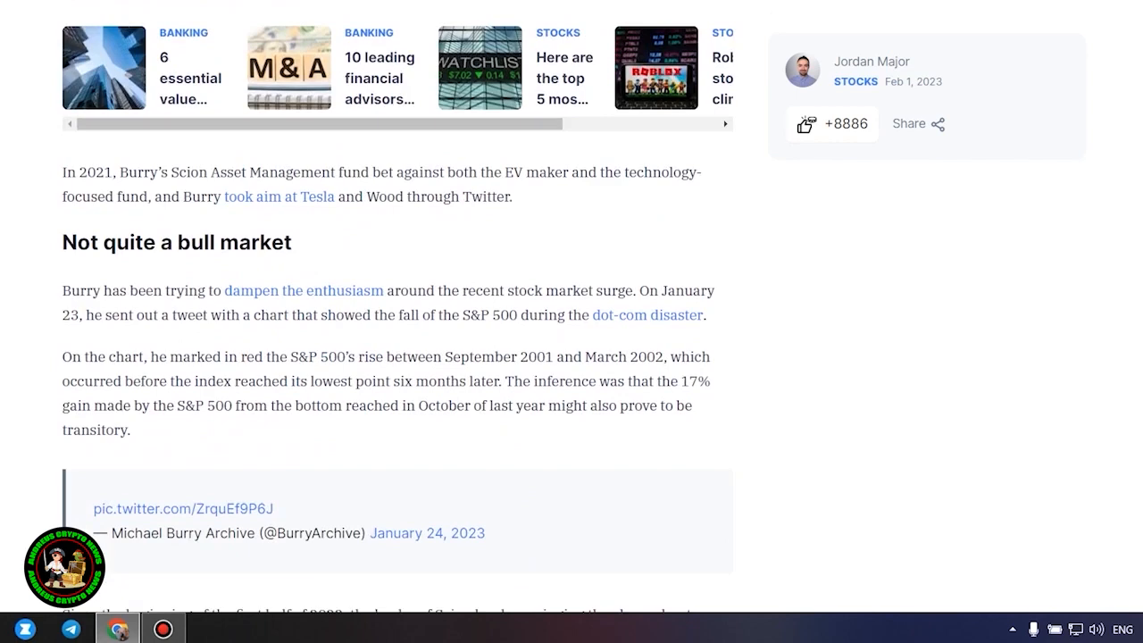
{"action": "scroll", "scroll_direction": "down", "scroll_amount": 3}
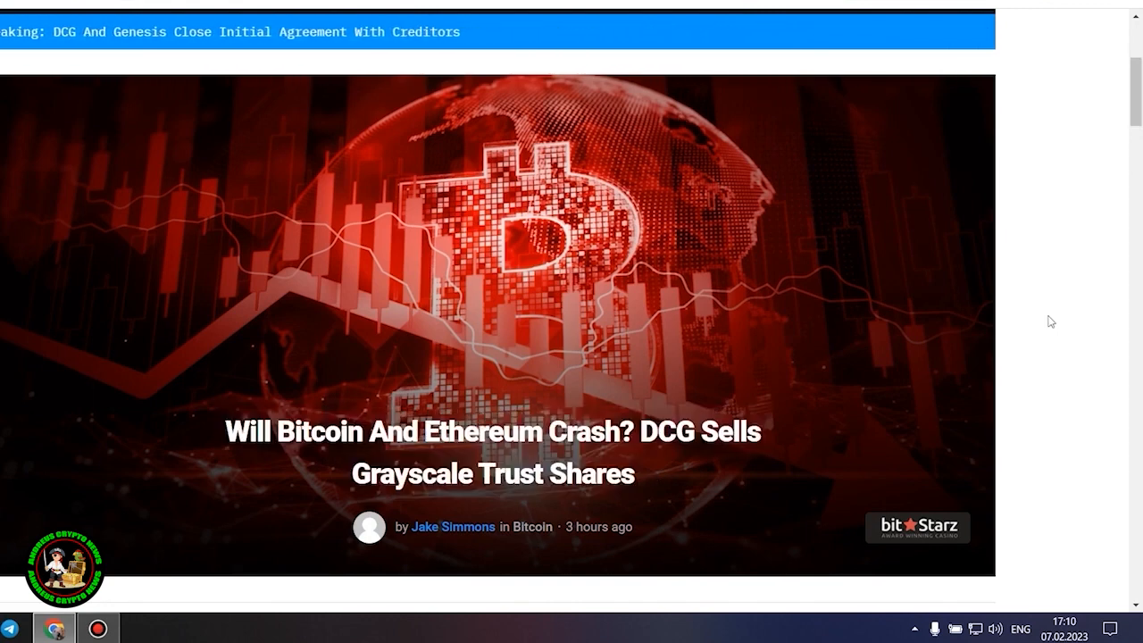
Step: Read the DCG article's intro paragraphs down to the 'Bitcoin And Ethereum Crash Looming?' heading
{"action": "scroll", "scroll_direction": "down", "scroll_amount": 3}
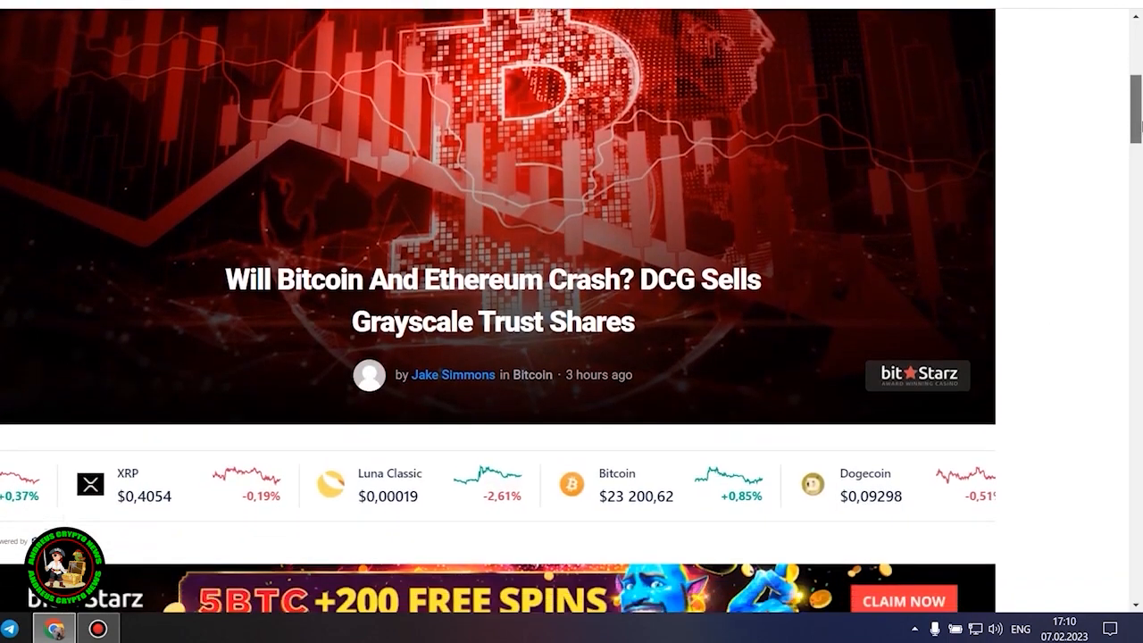
{"action": "scroll", "scroll_direction": "down", "scroll_amount": 3}
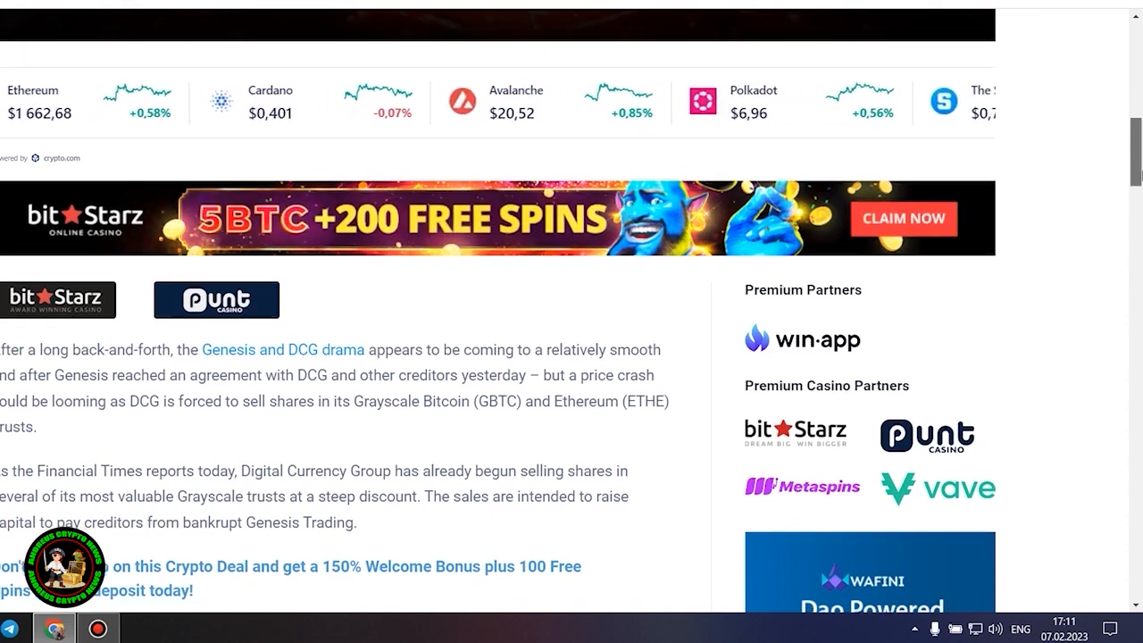
{"action": "scroll", "scroll_direction": "down", "scroll_amount": 3}
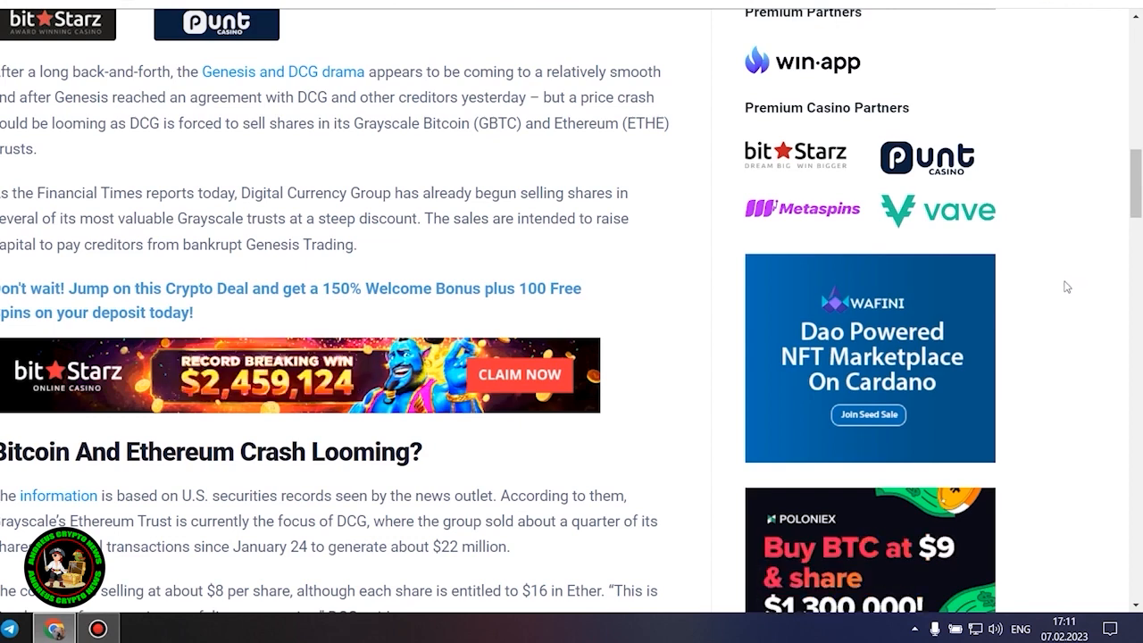
Step: Read the passages on GBTC's 633,000 Bitcoins, the 9.67% share estimate and 43.08% NAV discount
{"action": "scroll", "scroll_direction": "down", "scroll_amount": 3}
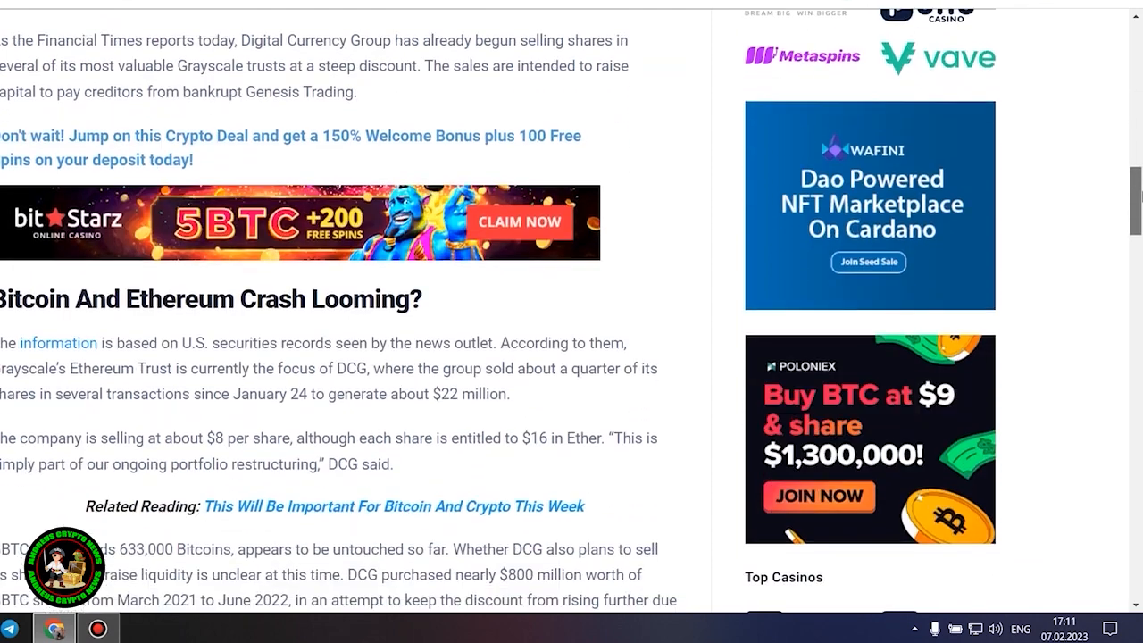
{"action": "scroll", "scroll_direction": "down", "scroll_amount": 3}
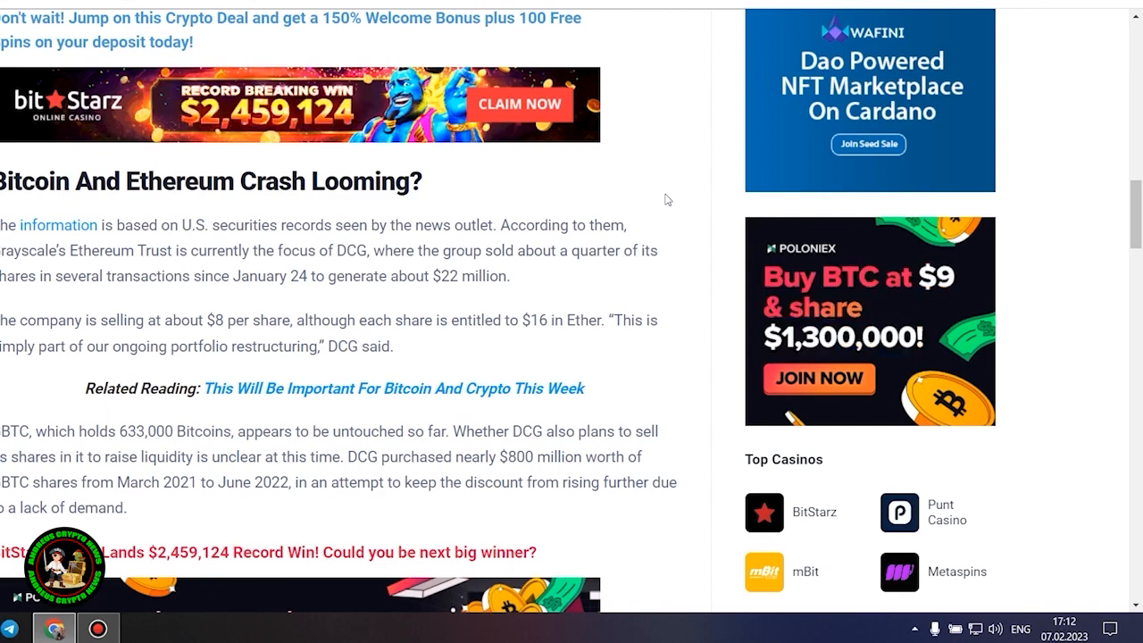
{"action": "scroll", "scroll_direction": "down", "scroll_amount": 3}
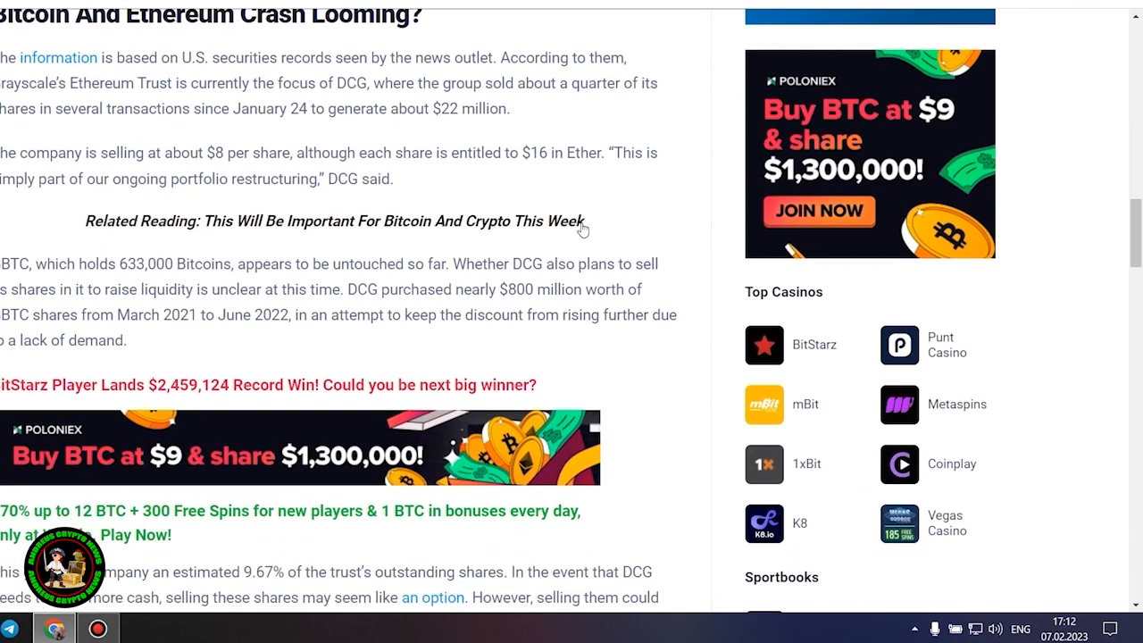
{"action": "scroll", "scroll_direction": "down", "scroll_amount": 3}
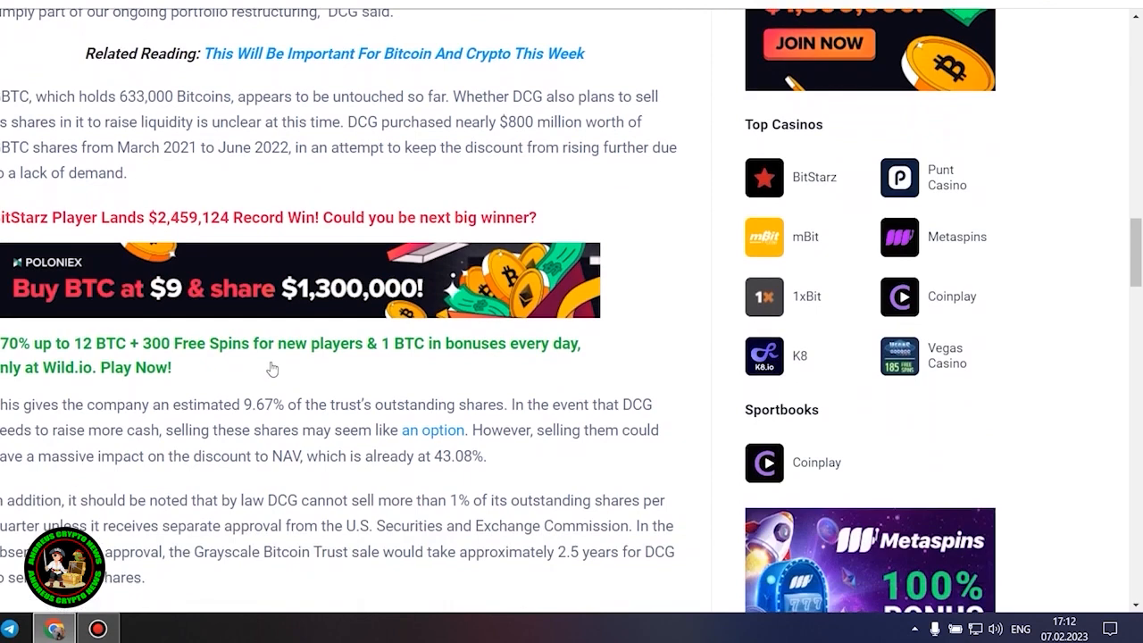
{"action": "mouse_move", "coordinate": [688, 331]}
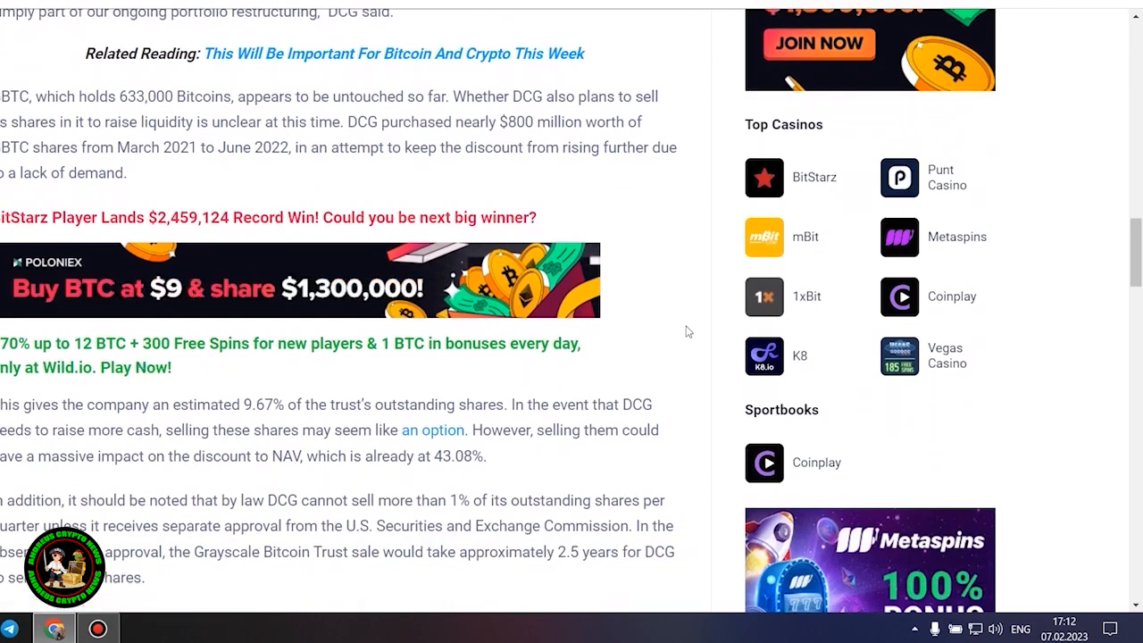
{"action": "mouse_move", "coordinate": [666, 238]}
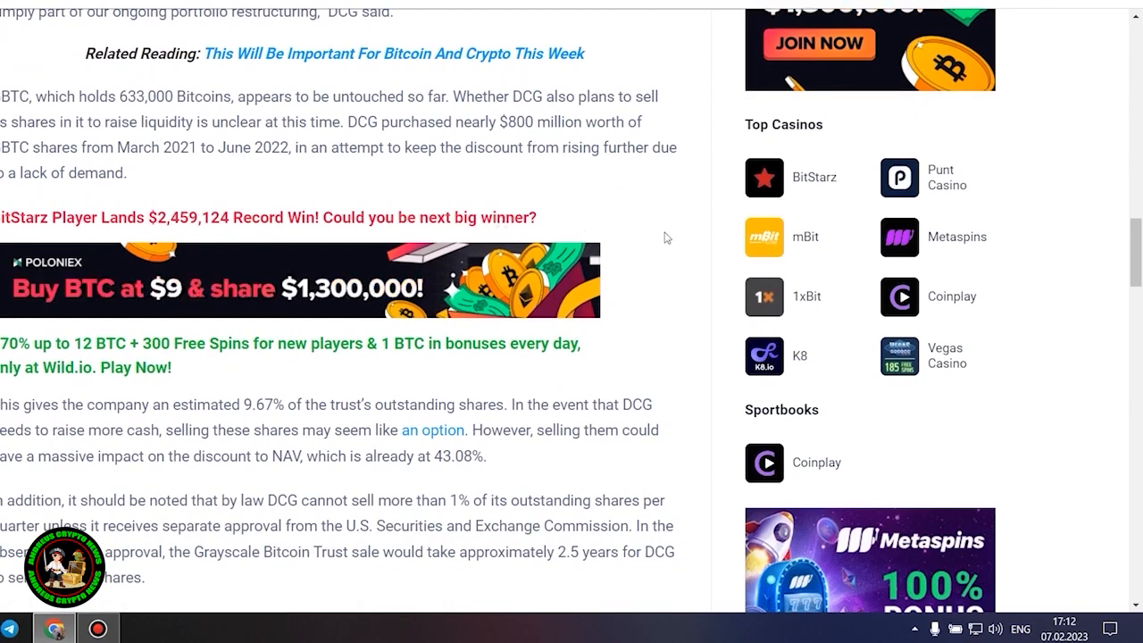
{"action": "mouse_move", "coordinate": [502, 465]}
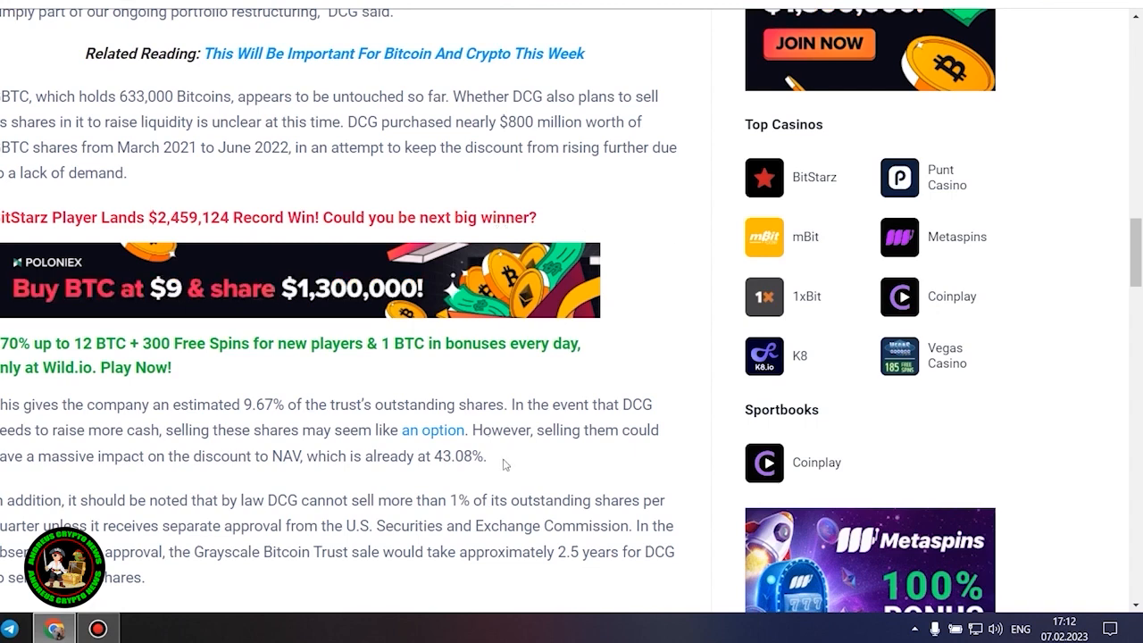
{"action": "mouse_move", "coordinate": [600, 459]}
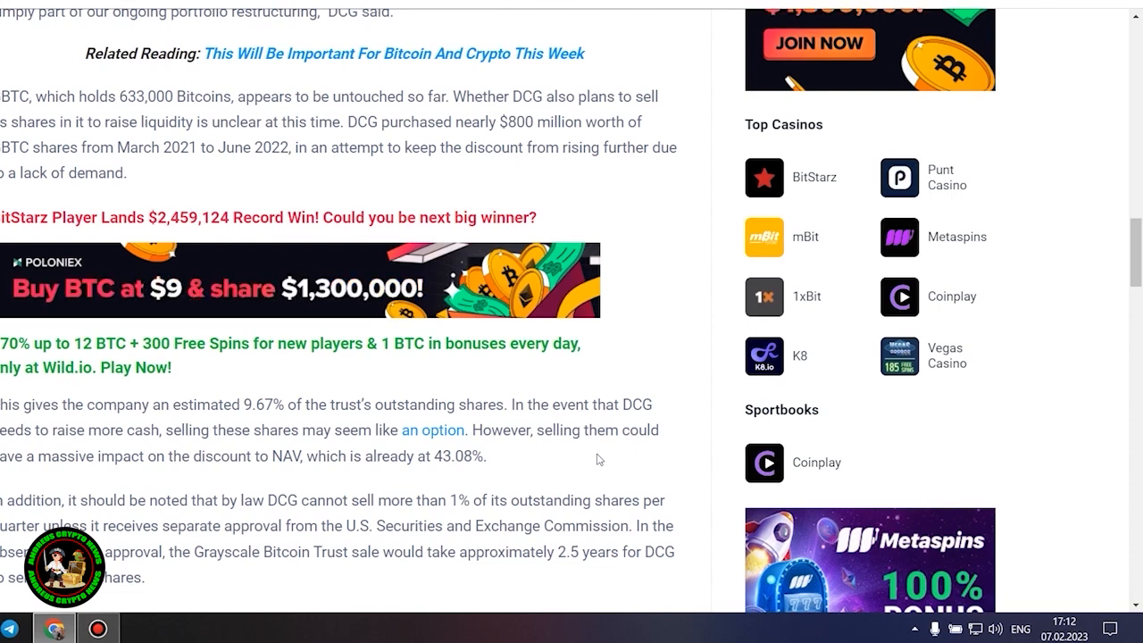
Step: Reach the 'DCG And Genesis Reach Agreement With Creditors' section and Bitcoin's $22,941 press-time price
{"action": "scroll", "scroll_direction": "down", "scroll_amount": 3}
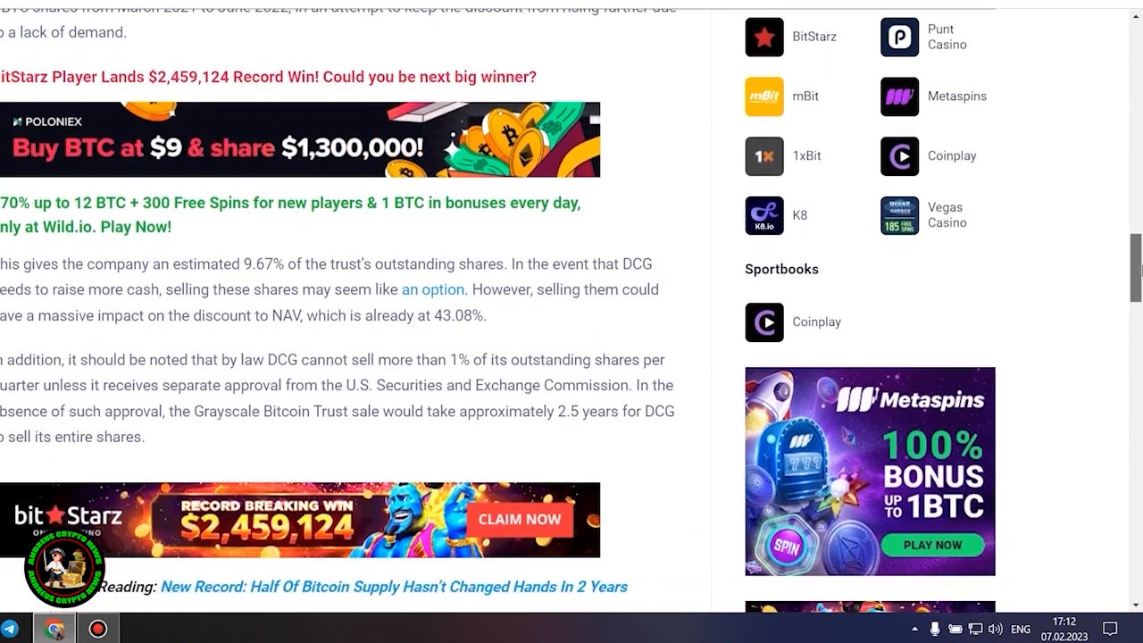
{"action": "scroll", "scroll_direction": "down", "scroll_amount": 3}
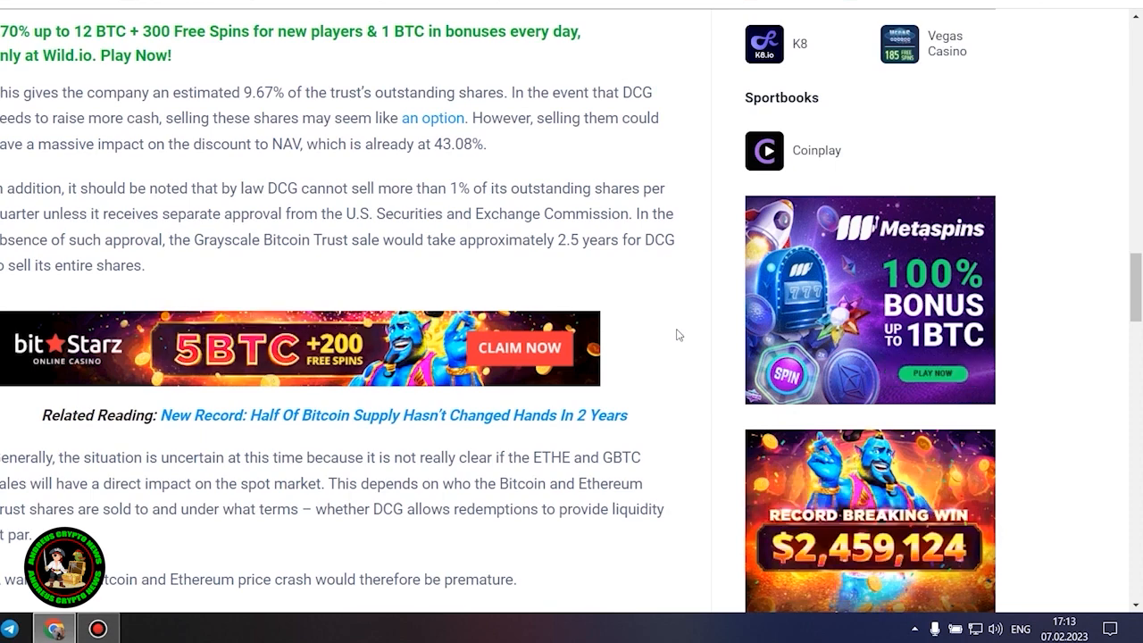
{"action": "scroll", "scroll_direction": "down", "scroll_amount": 3}
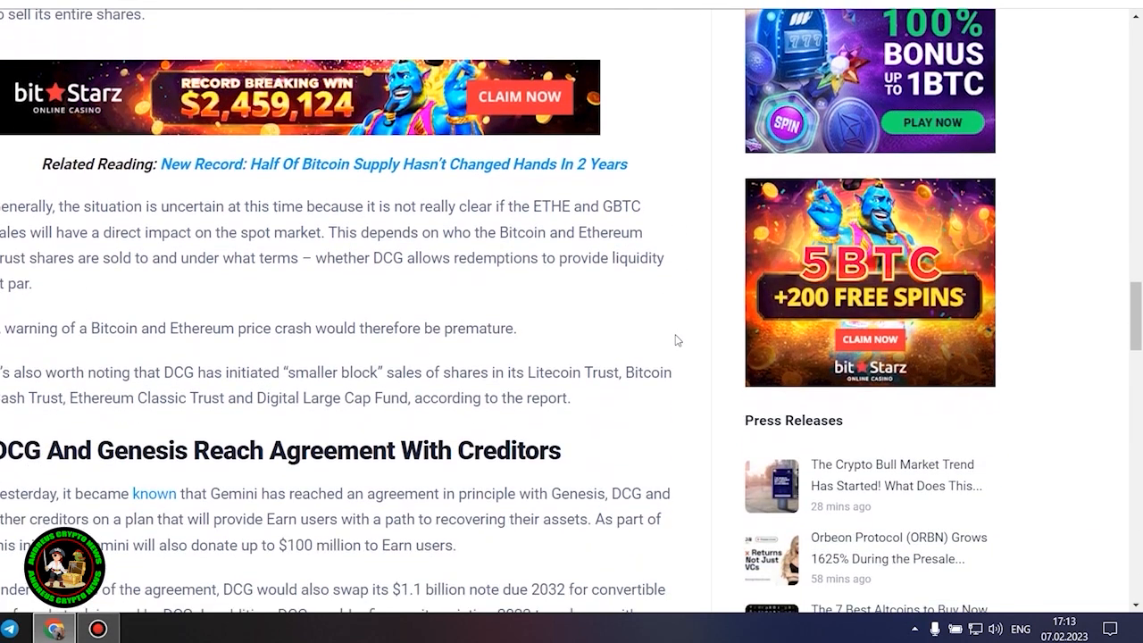
{"action": "scroll", "scroll_direction": "down", "scroll_amount": 3}
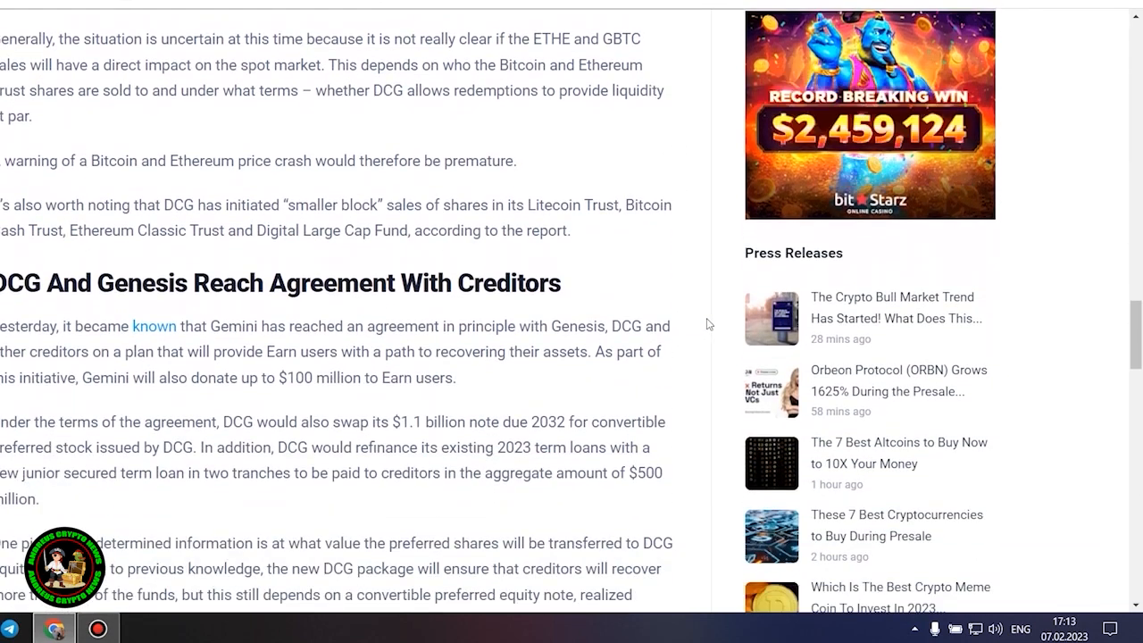
{"action": "triple_click", "coordinate": [281, 283]}
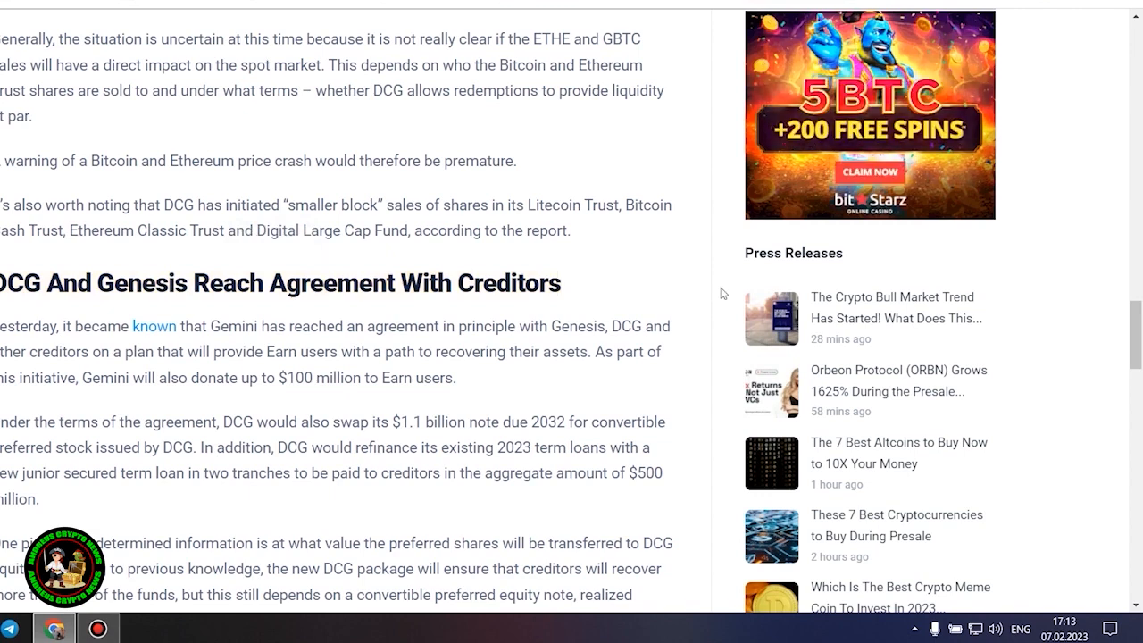
{"action": "scroll", "scroll_direction": "down", "scroll_amount": 3}
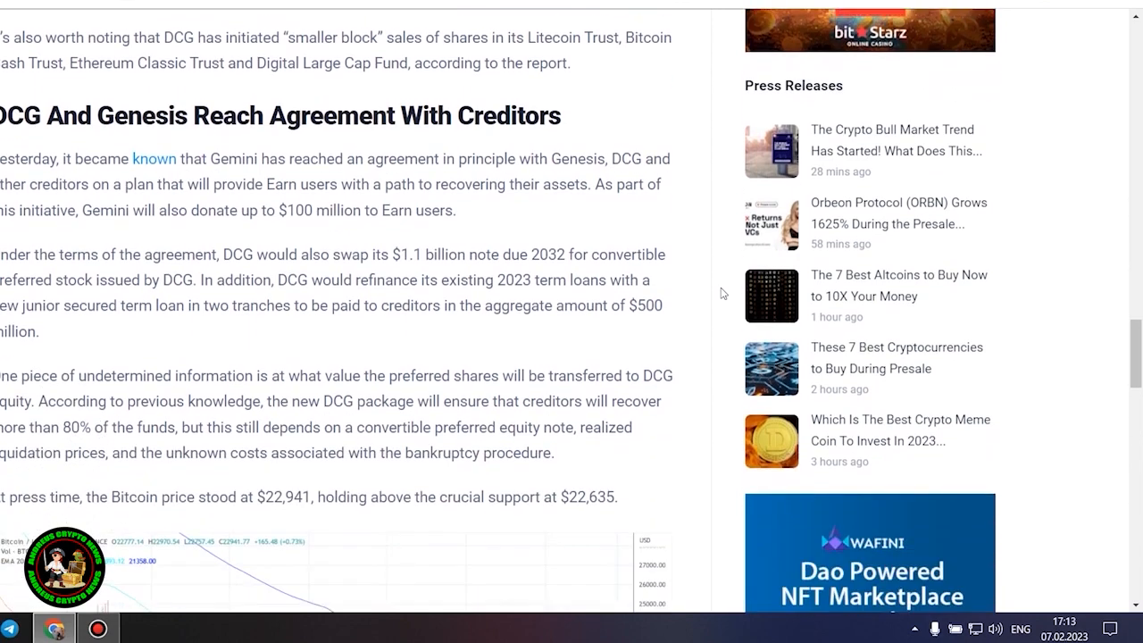
Step: Highlight the DCG and Genesis agreement paragraphs through the $22,941 Bitcoin price sentence
{"action": "scroll", "scroll_direction": "down", "scroll_amount": 3}
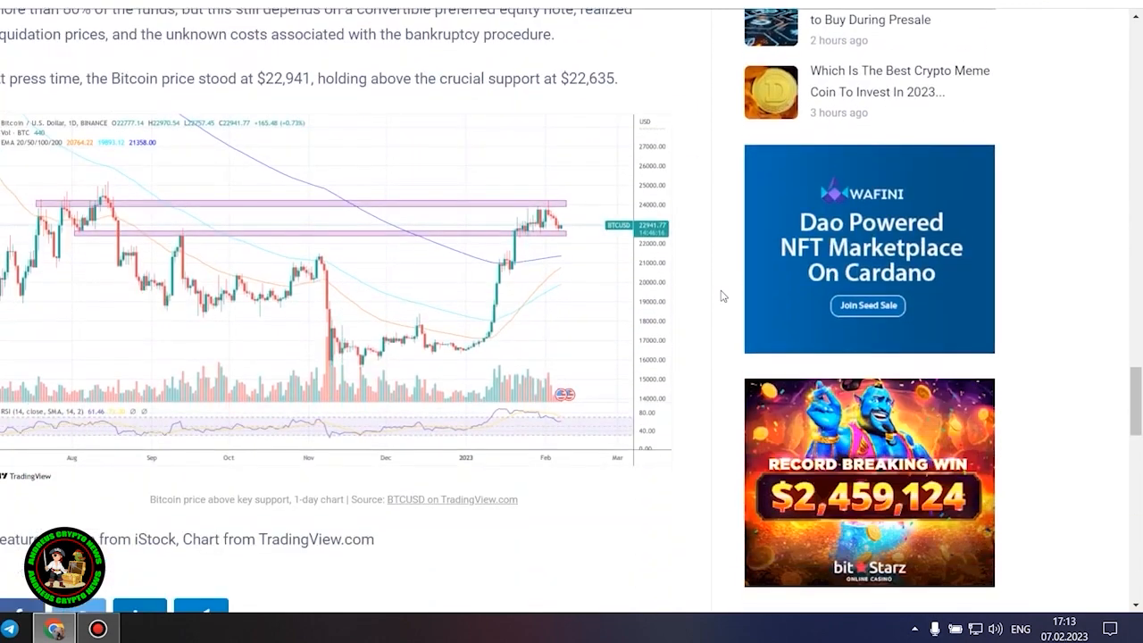
{"action": "scroll", "scroll_direction": "up", "scroll_amount": 3}
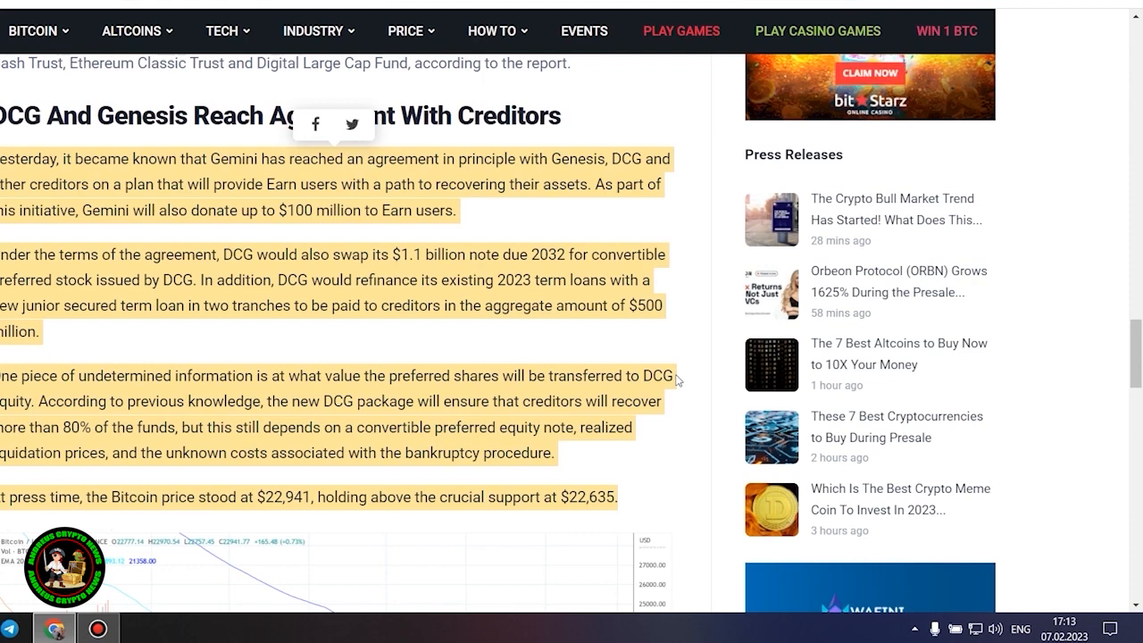
{"action": "mouse_move", "coordinate": [700, 407]}
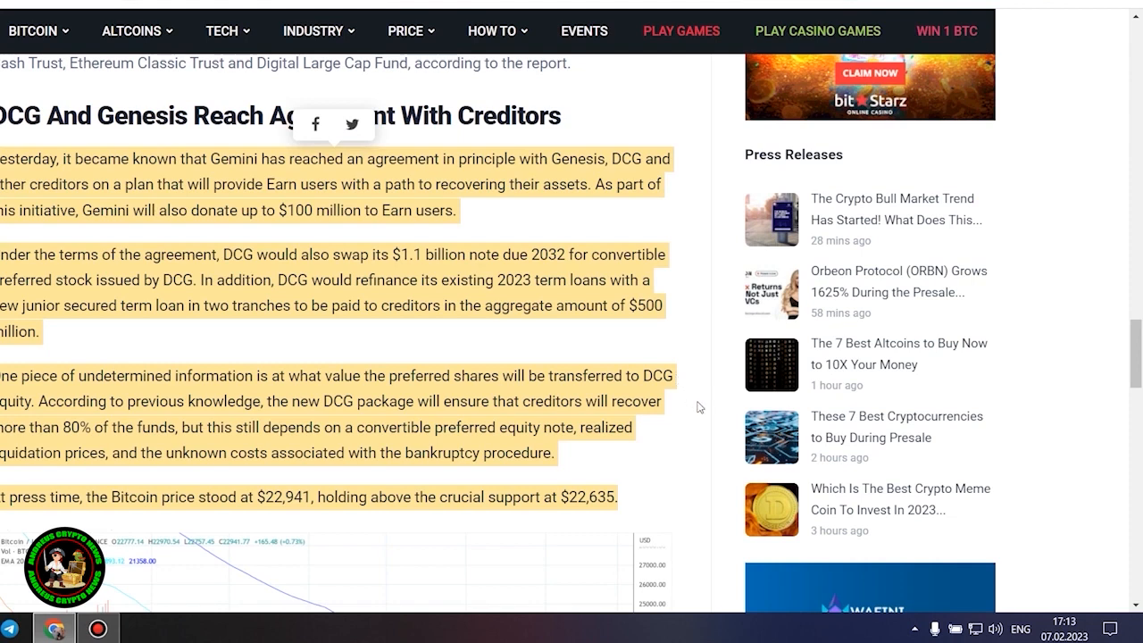
Step: View the Bitcoin price chart, then mark just the word 'users' in the agreement paragraph
{"action": "scroll", "scroll_direction": "down", "scroll_amount": 3}
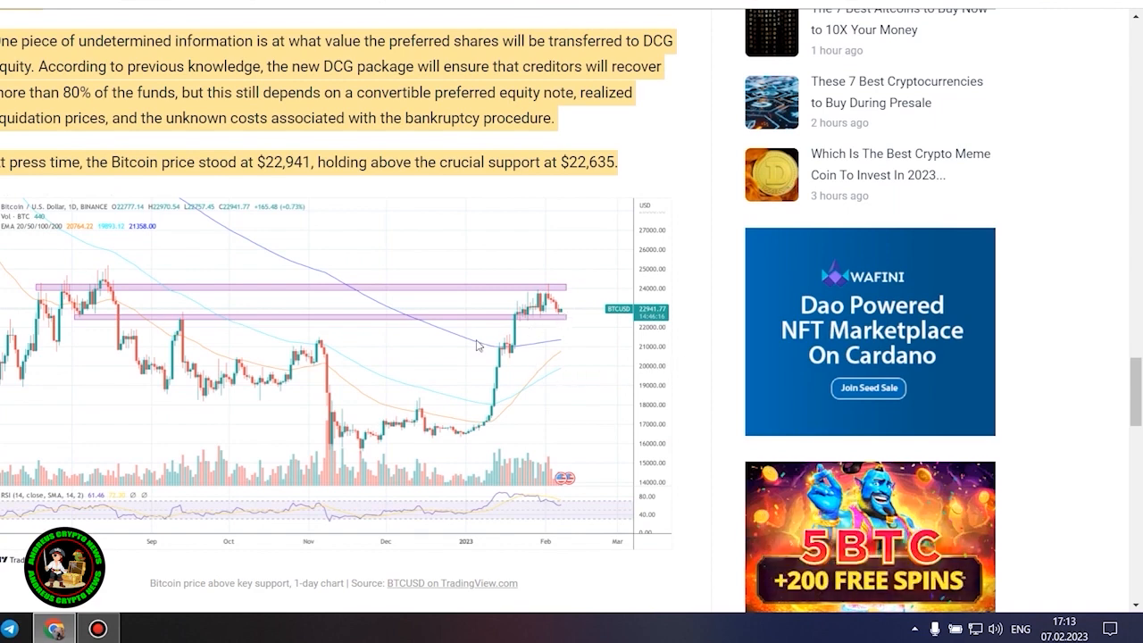
{"action": "mouse_move", "coordinate": [580, 353]}
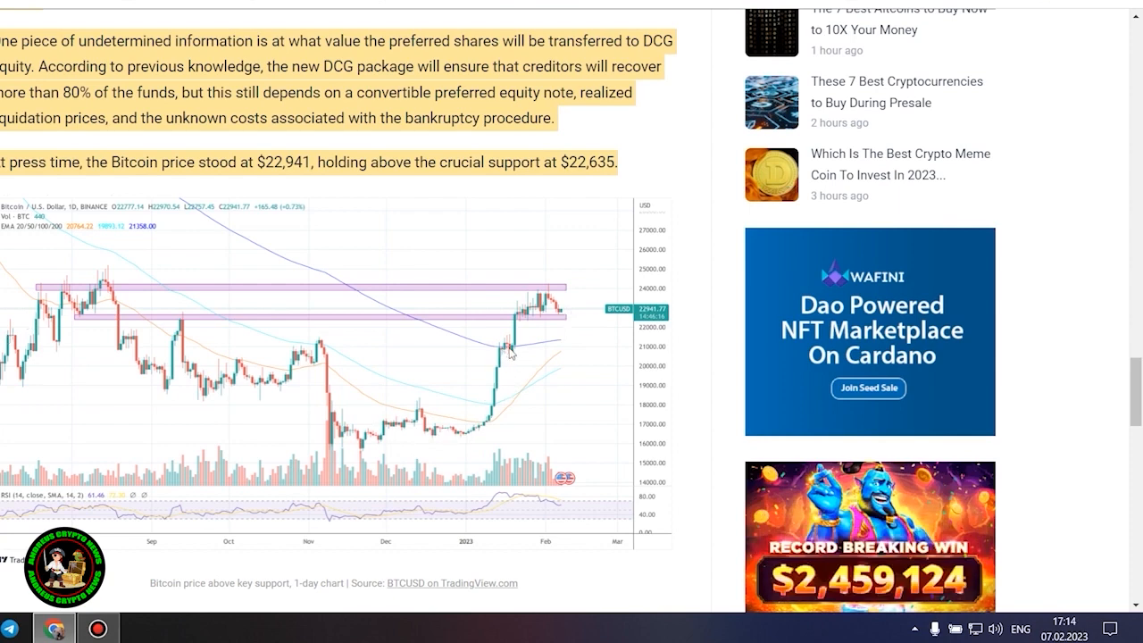
{"action": "mouse_move", "coordinate": [616, 264]}
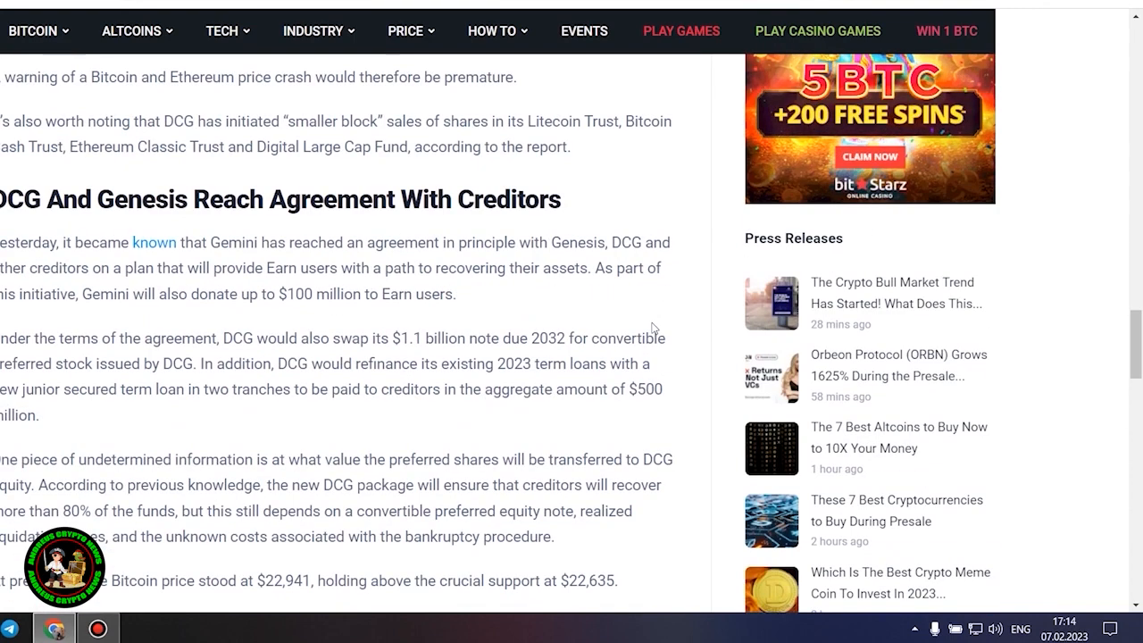
{"action": "double_click", "coordinate": [436, 293]}
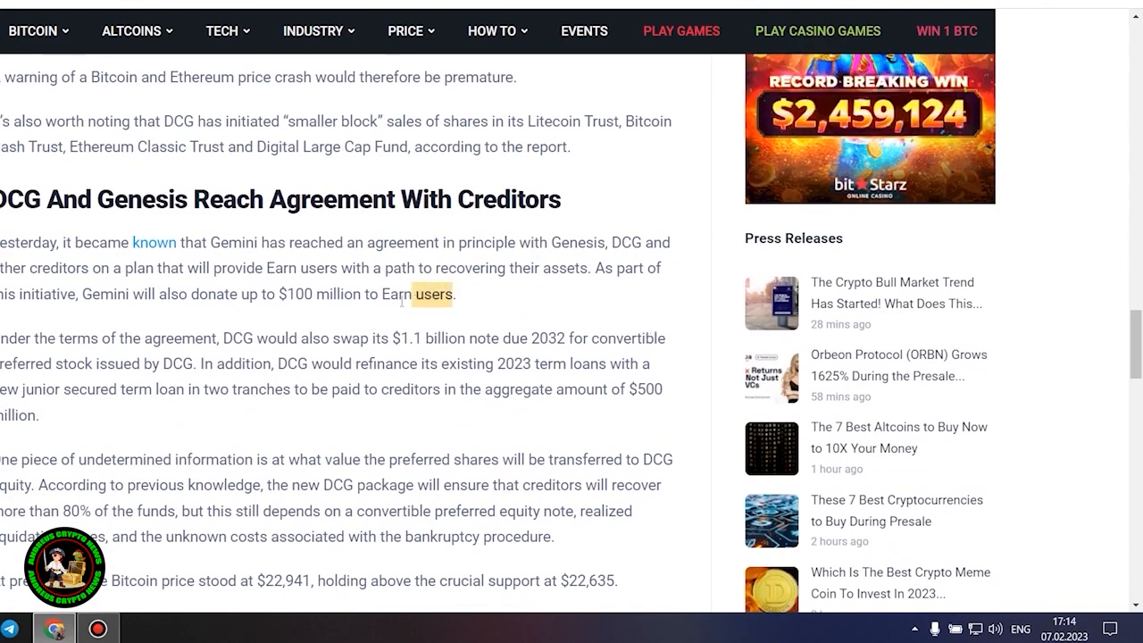